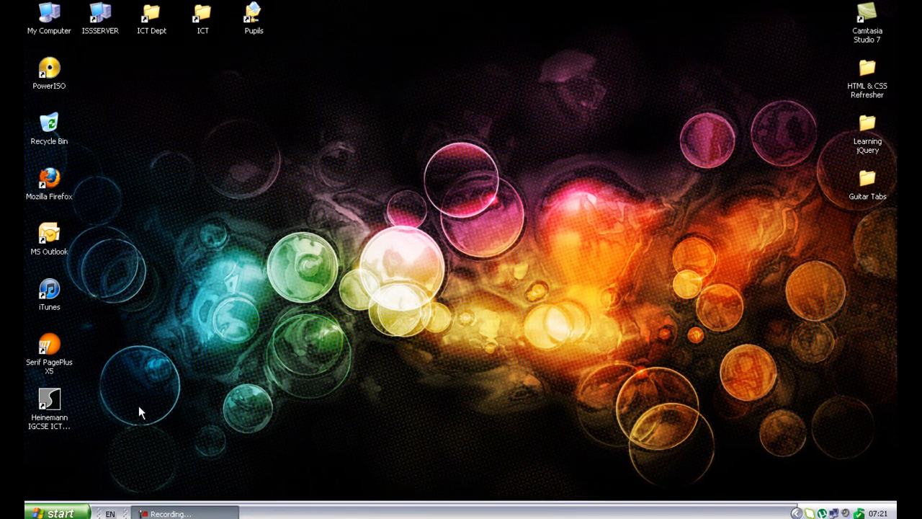
Step: Launch Word from the desktop so a new blank Document1 opens
click(51, 513)
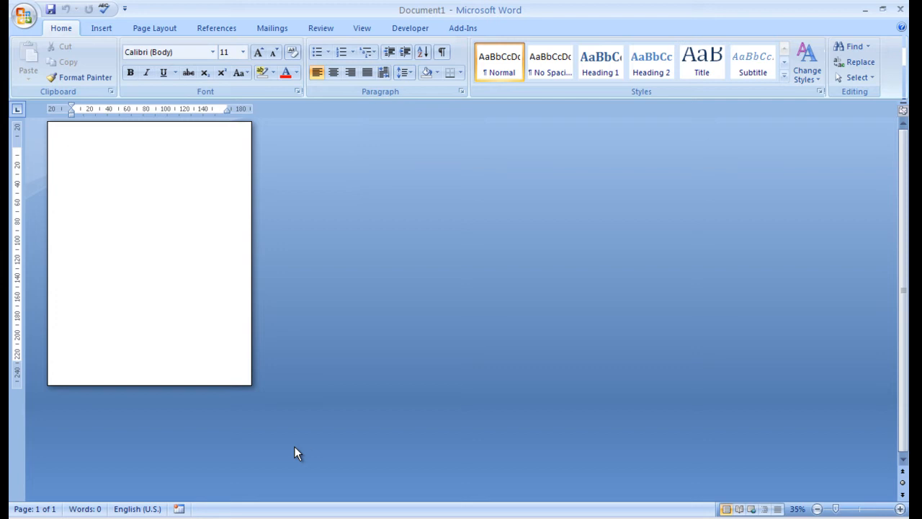
Step: Show the blank page at its normal 100% zoom via the View tab
click(72, 147)
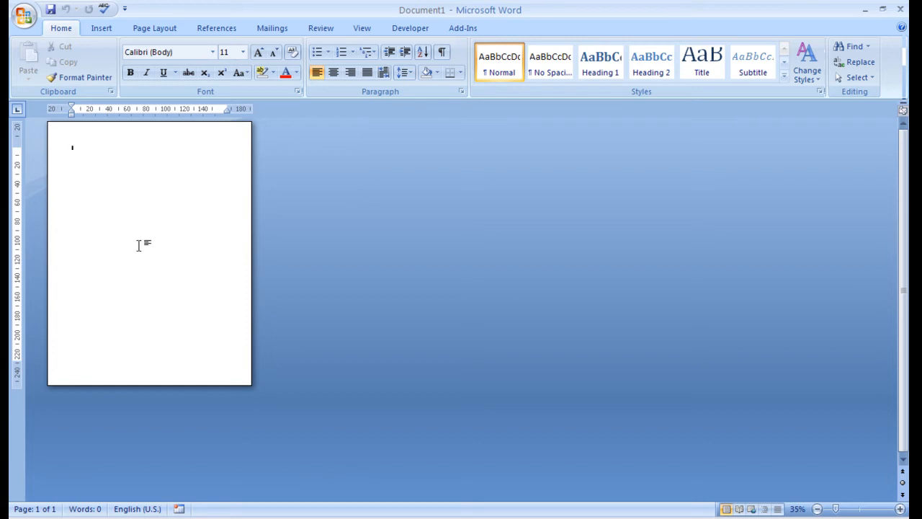
click(836, 509)
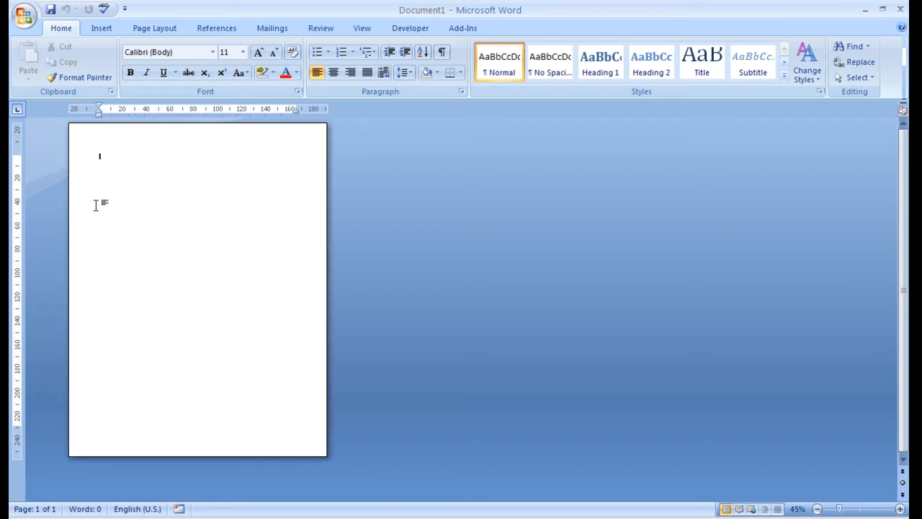
mouse_move(147, 214)
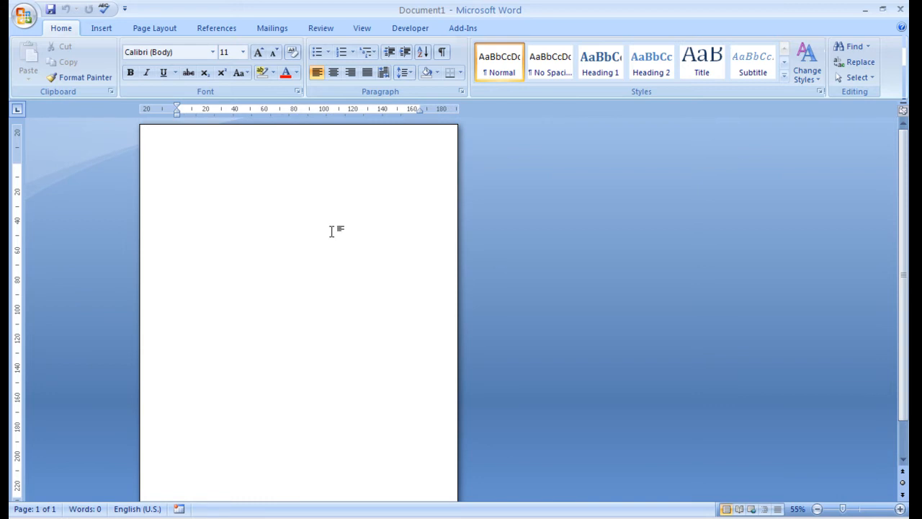
click(360, 28)
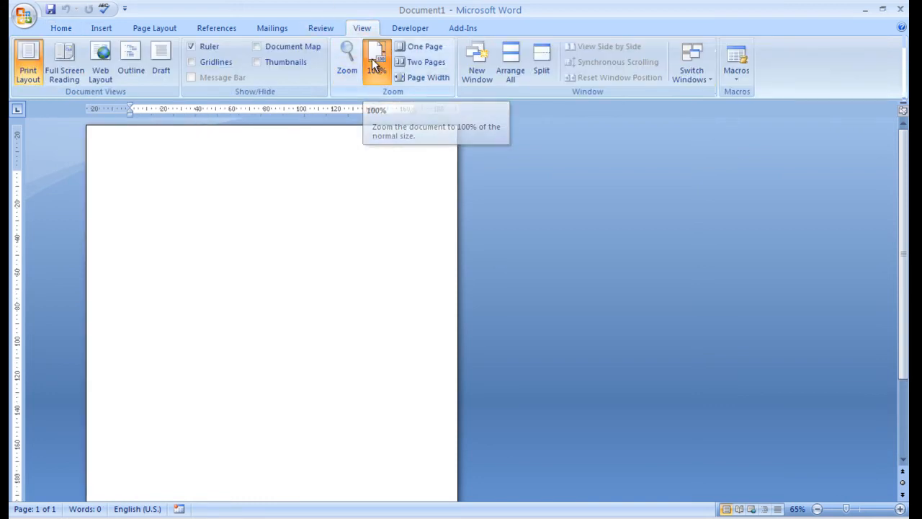
click(377, 60)
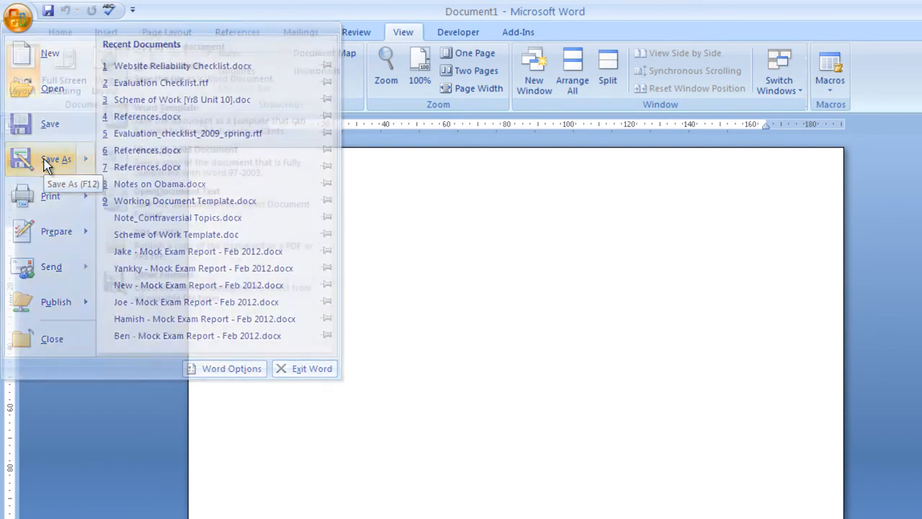
Step: Save the blank document to the Desktop as Working Document Template.docx
click(56, 159)
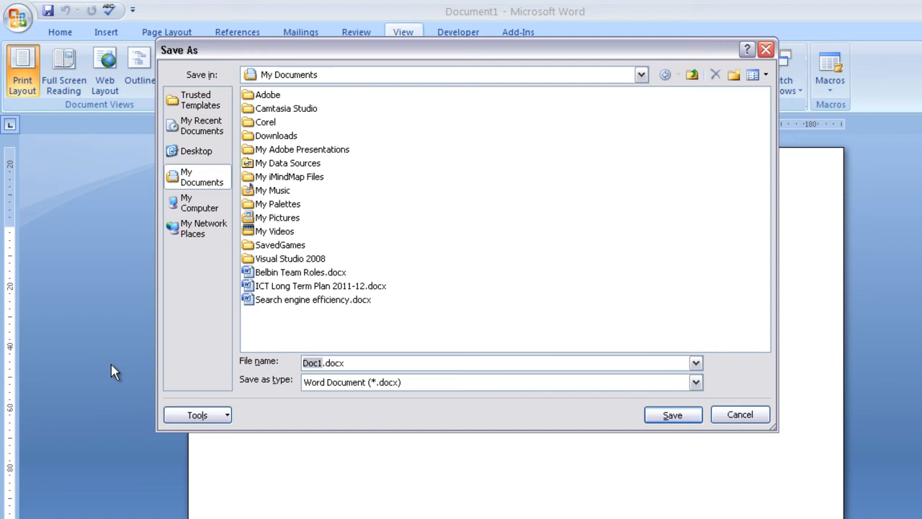
text(Working Document Templ)
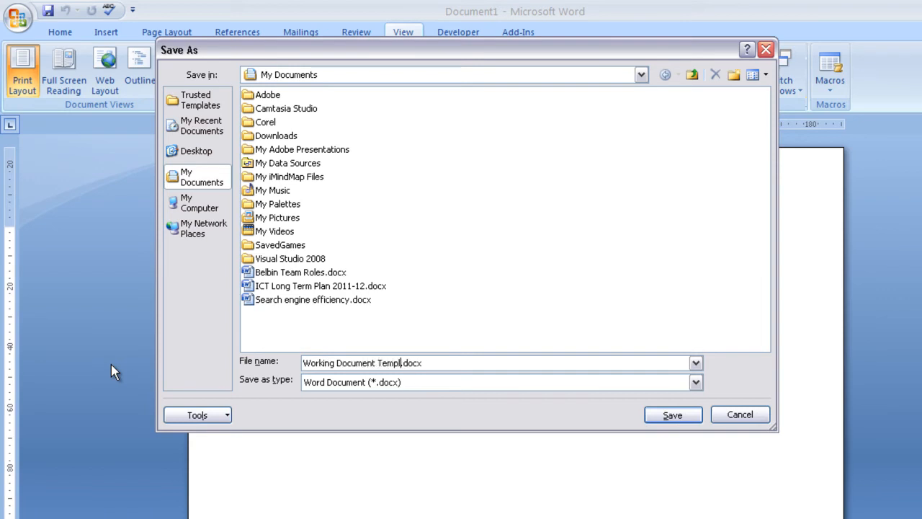
click(196, 151)
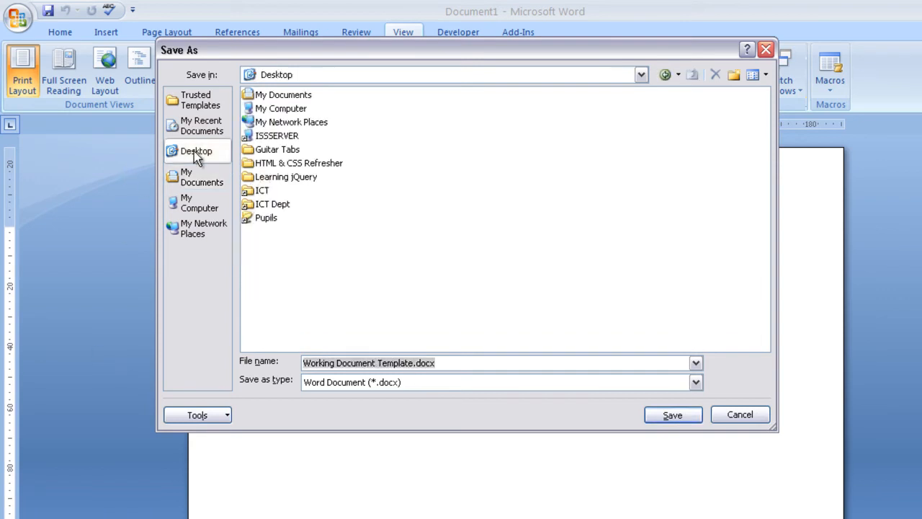
mouse_move(636, 309)
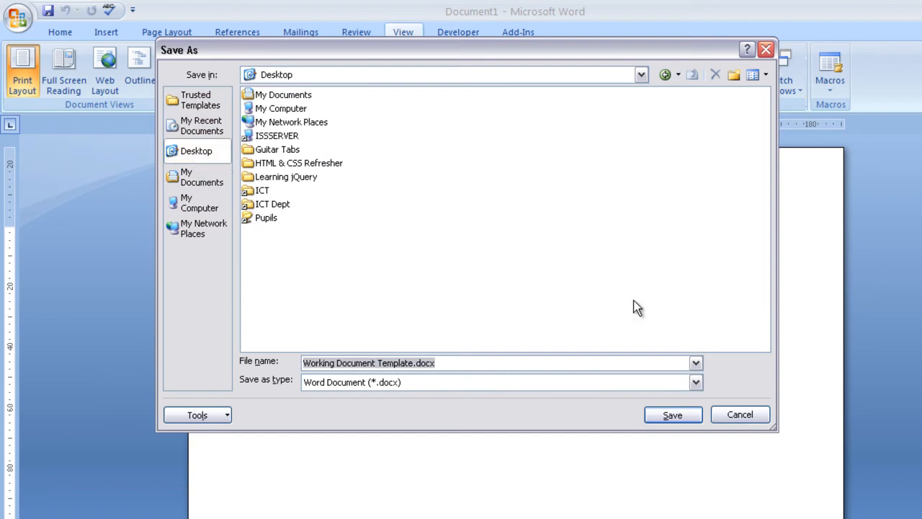
mouse_move(621, 306)
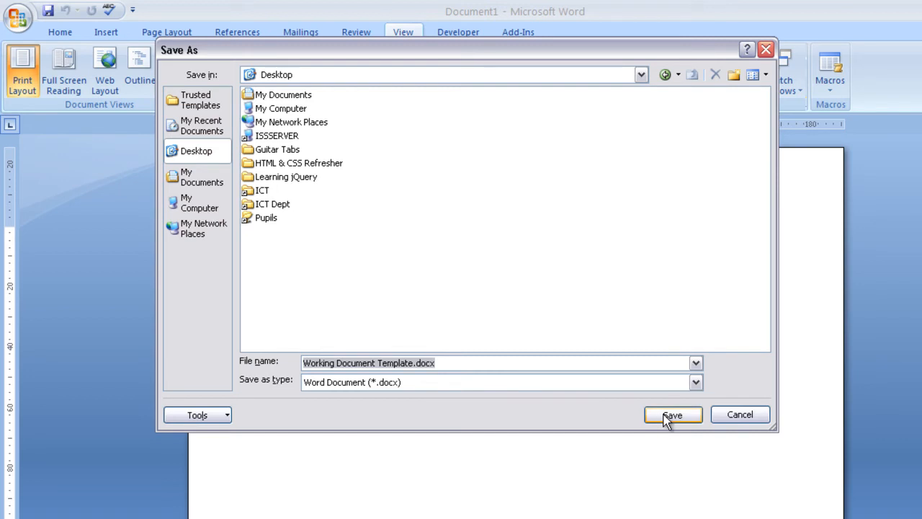
click(671, 415)
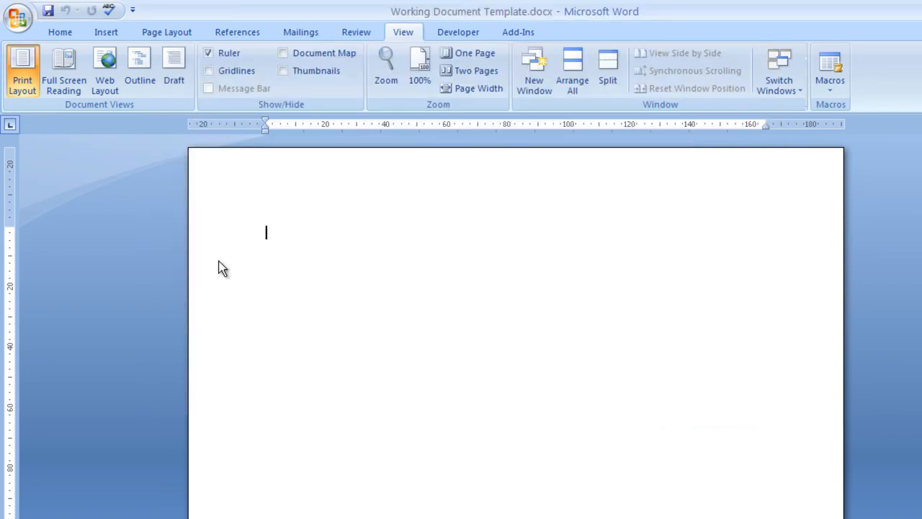
mouse_move(146, 185)
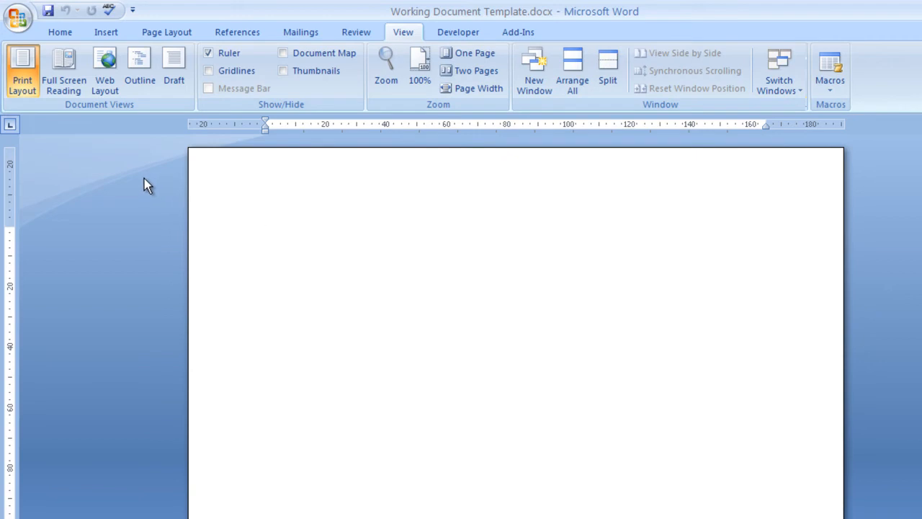
mouse_move(137, 186)
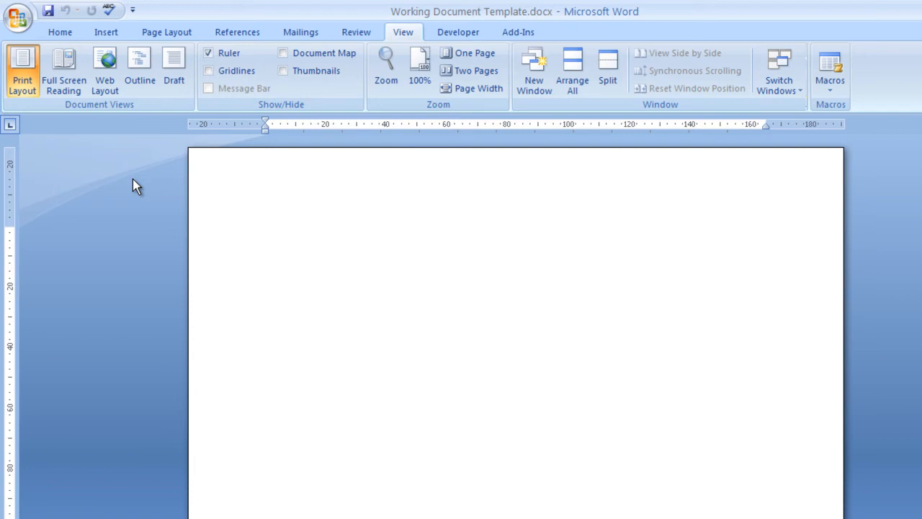
click(265, 232)
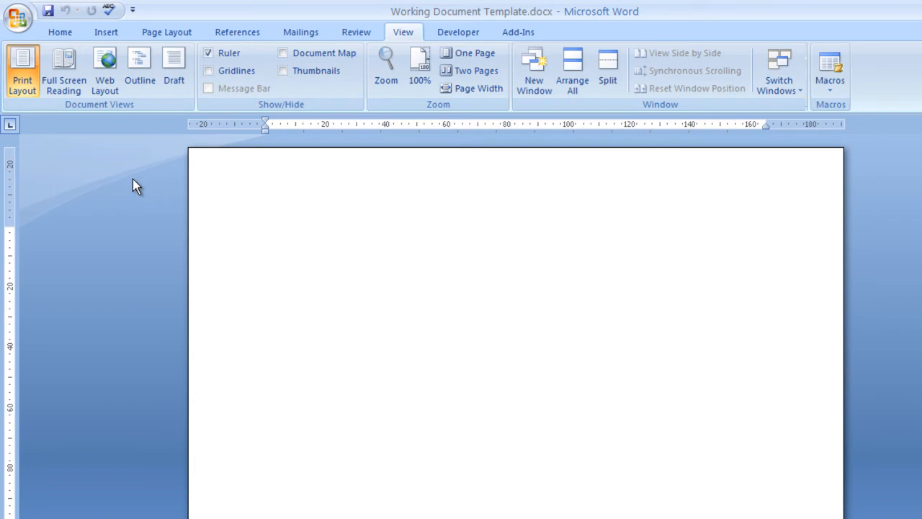
click(267, 232)
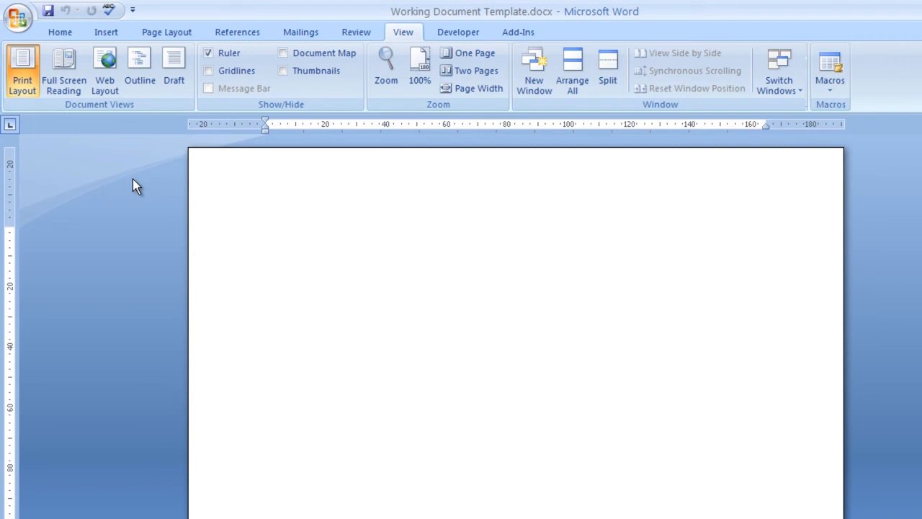
mouse_move(349, 326)
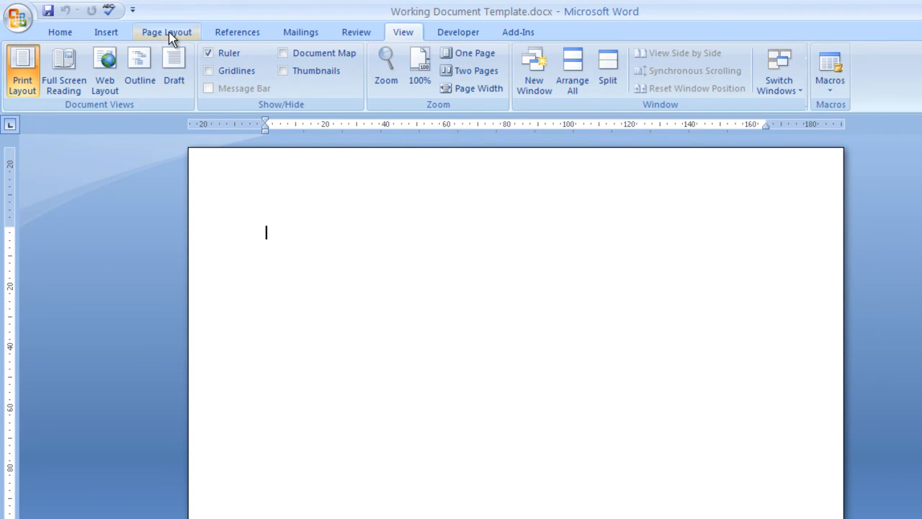
Step: Bring up the Page Layout margin presets to choose Narrow 12.7 mm margins
click(124, 69)
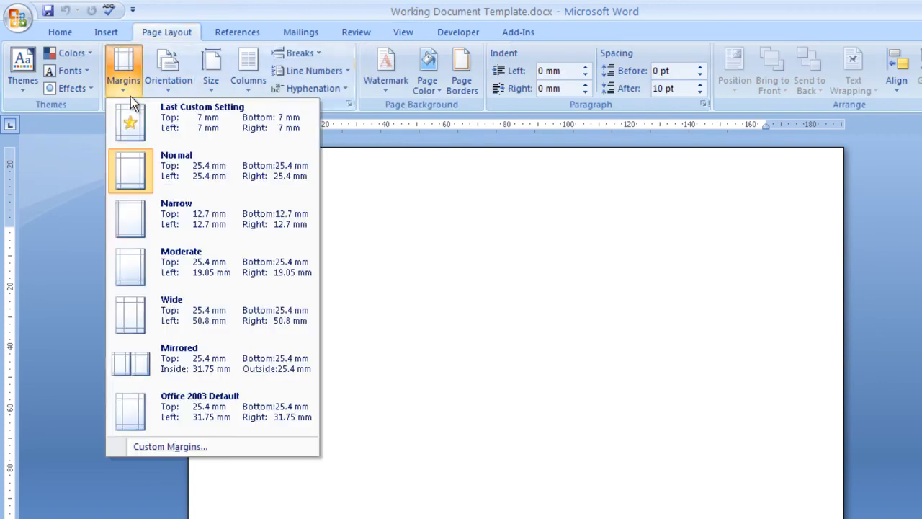
mouse_move(137, 216)
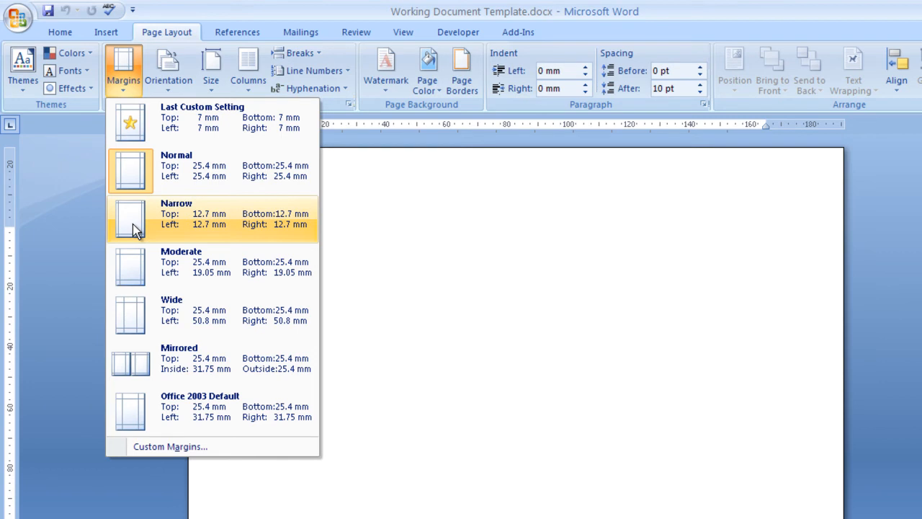
mouse_move(157, 173)
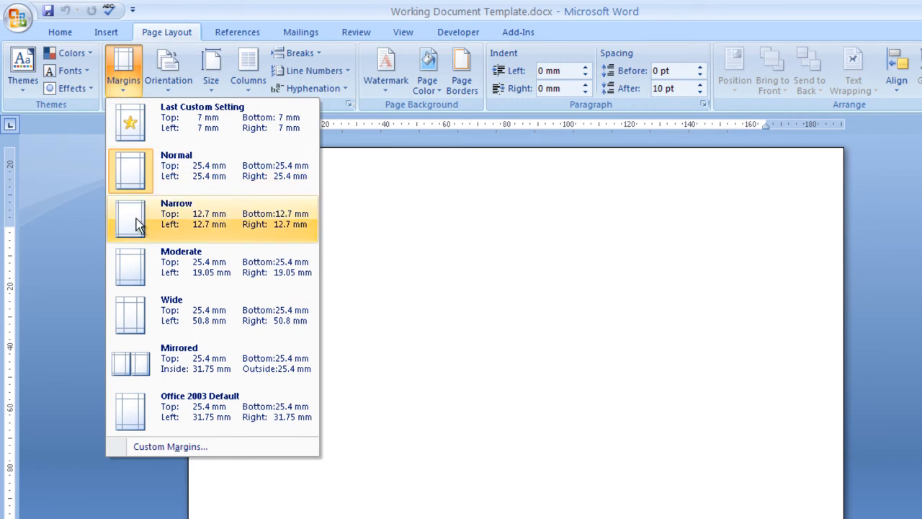
mouse_move(136, 222)
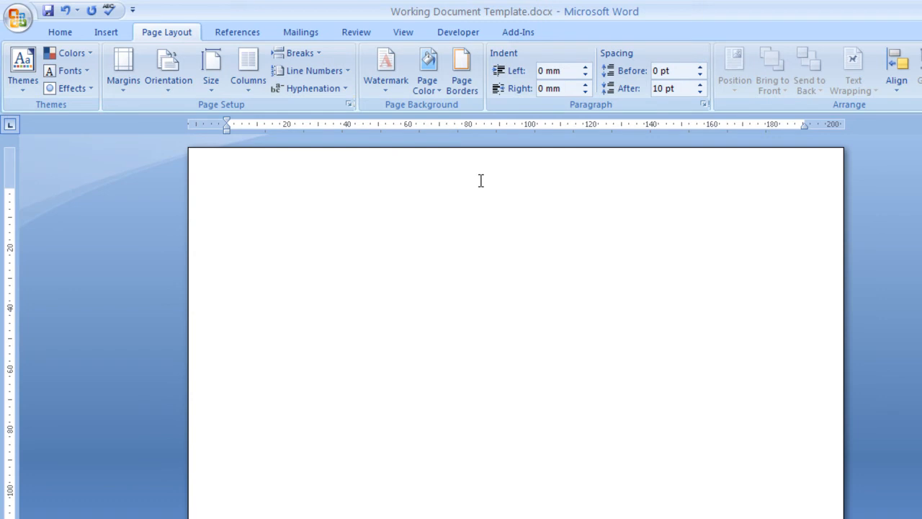
Step: Return the insertion point to the page and switch to the Insert commands
click(228, 193)
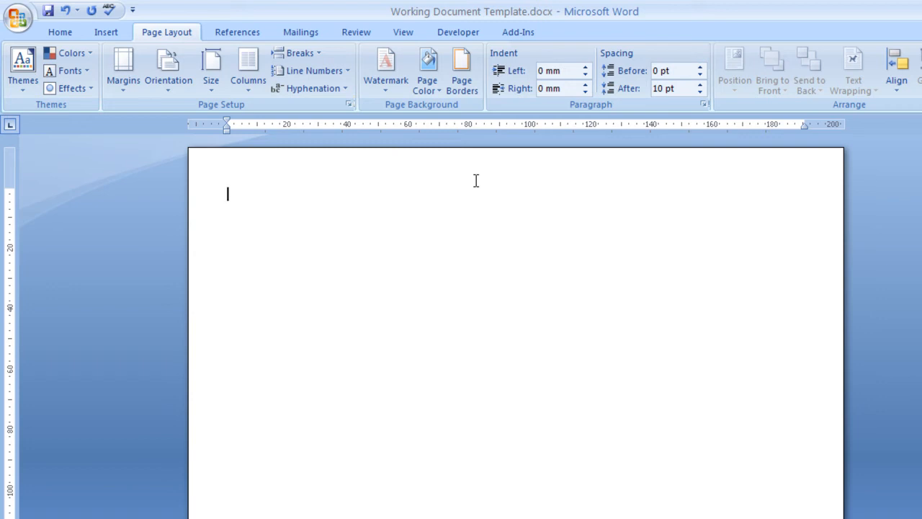
mouse_move(383, 157)
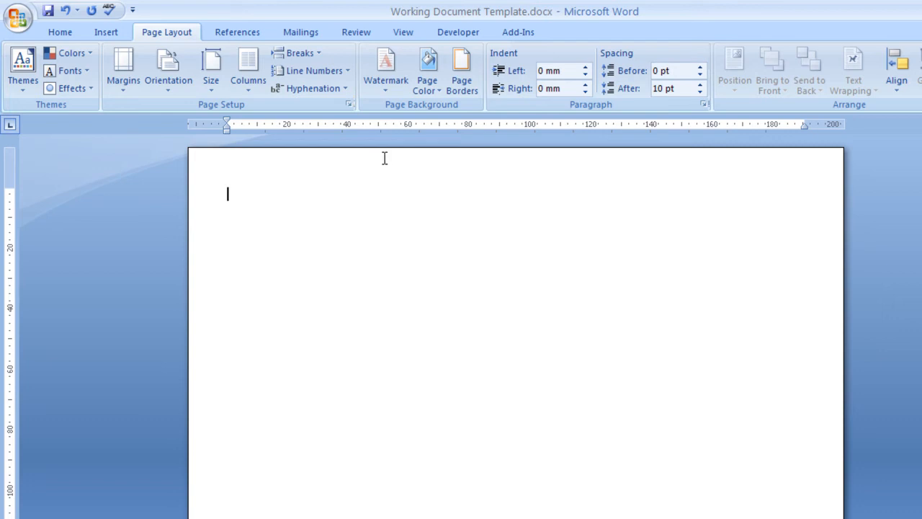
mouse_move(327, 175)
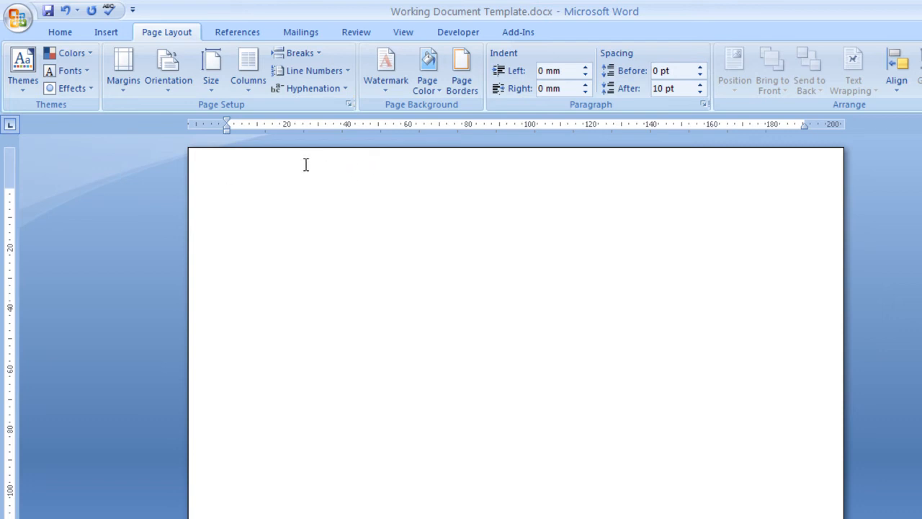
mouse_move(300, 165)
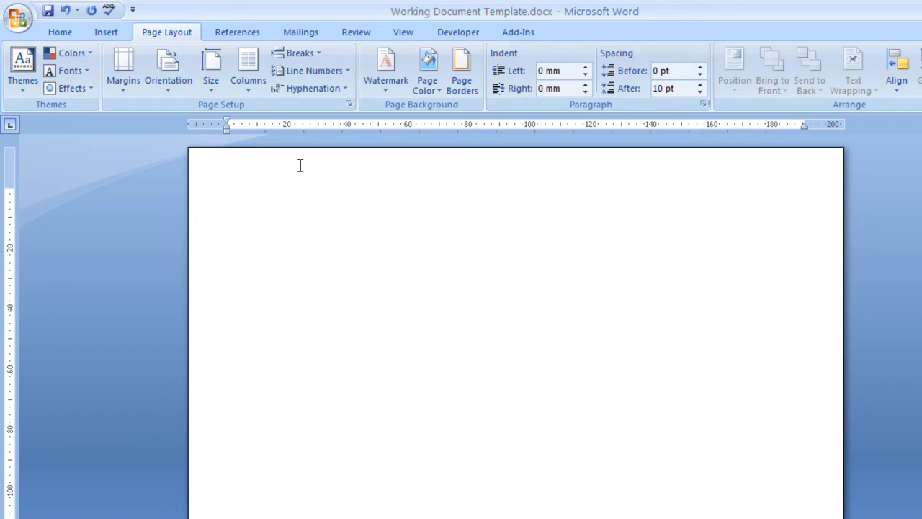
click(228, 195)
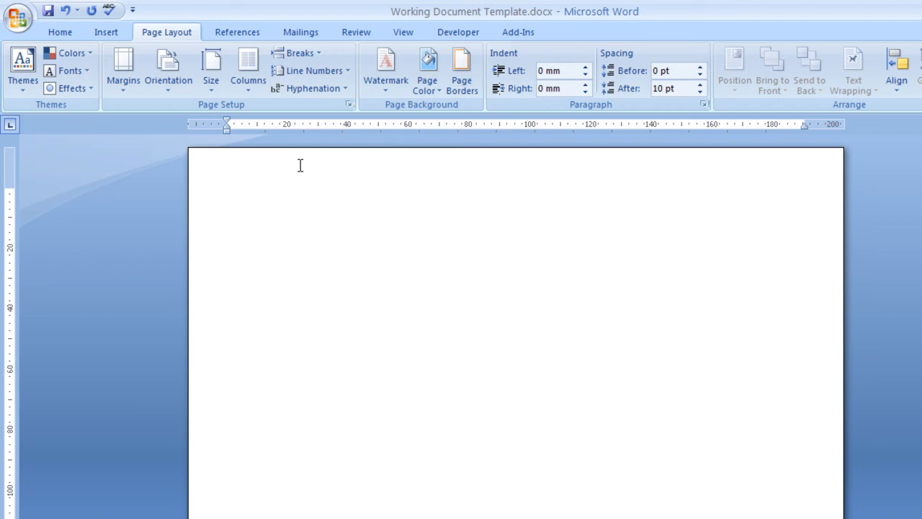
click(228, 194)
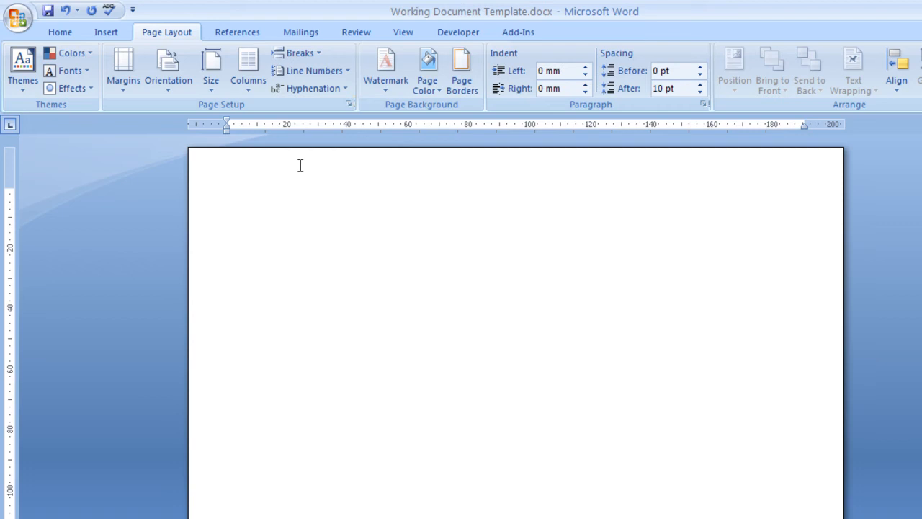
click(107, 31)
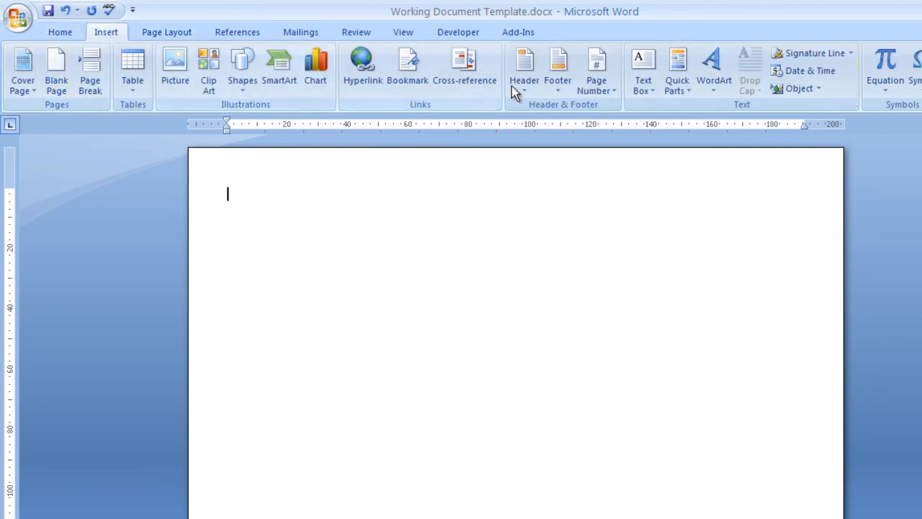
Step: Open the page header for editing from the header designs, then close it empty
click(525, 69)
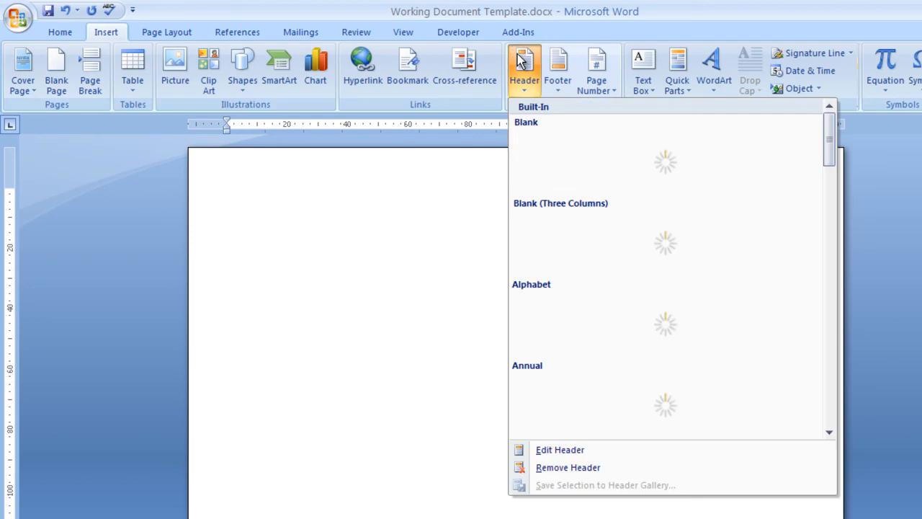
click(559, 449)
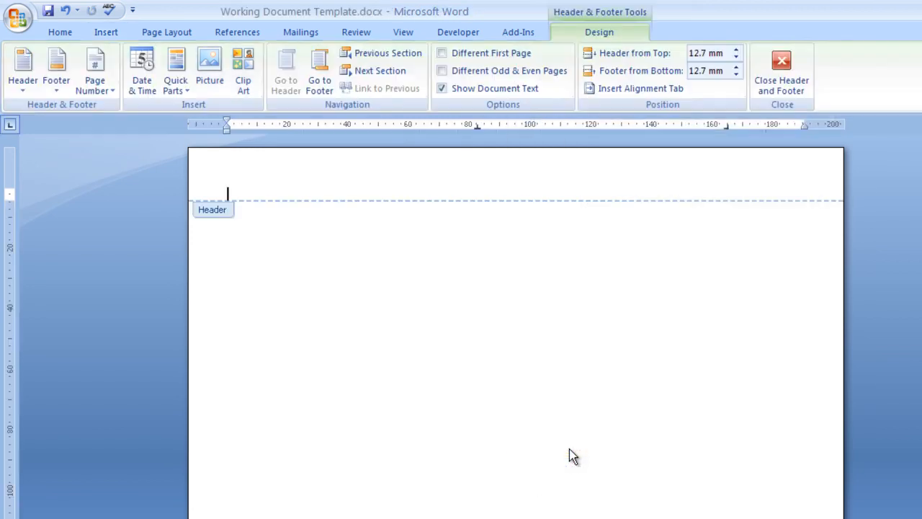
mouse_move(248, 173)
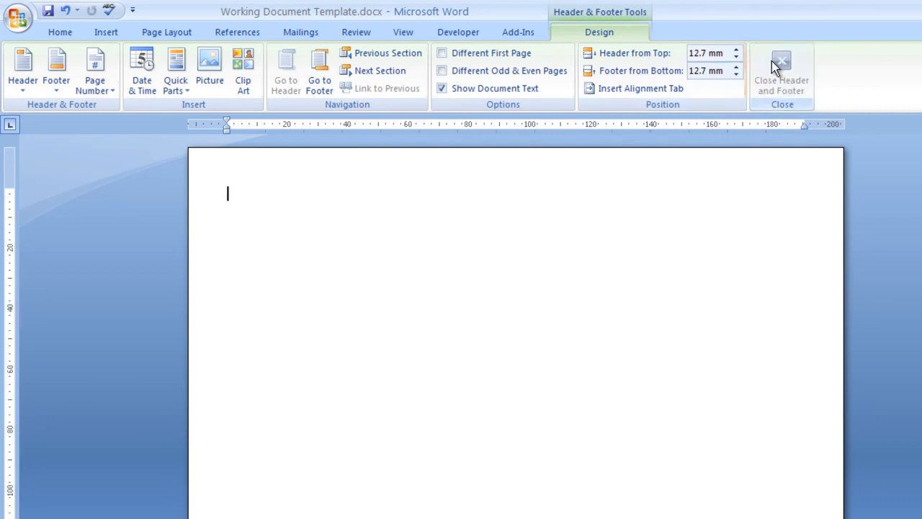
click(781, 72)
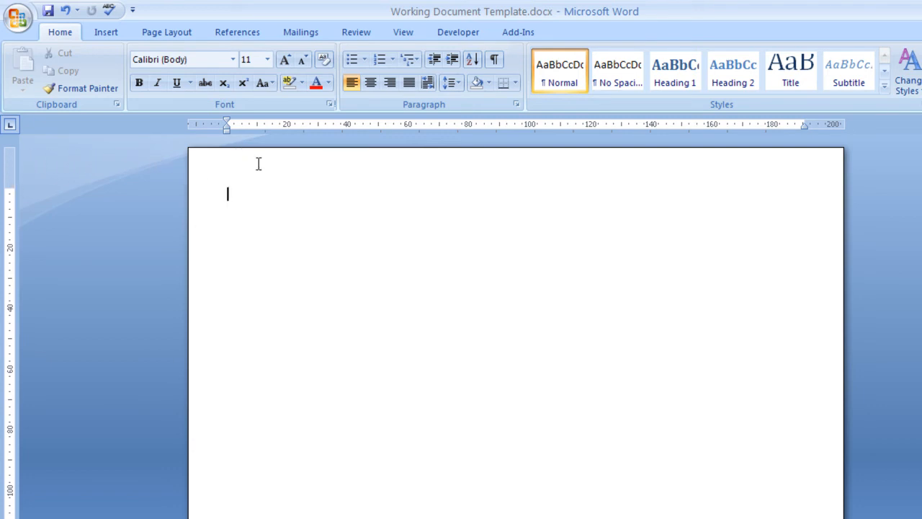
Step: Reopen the header and enter 'Andy Bramwell' at the left
double_click(253, 165)
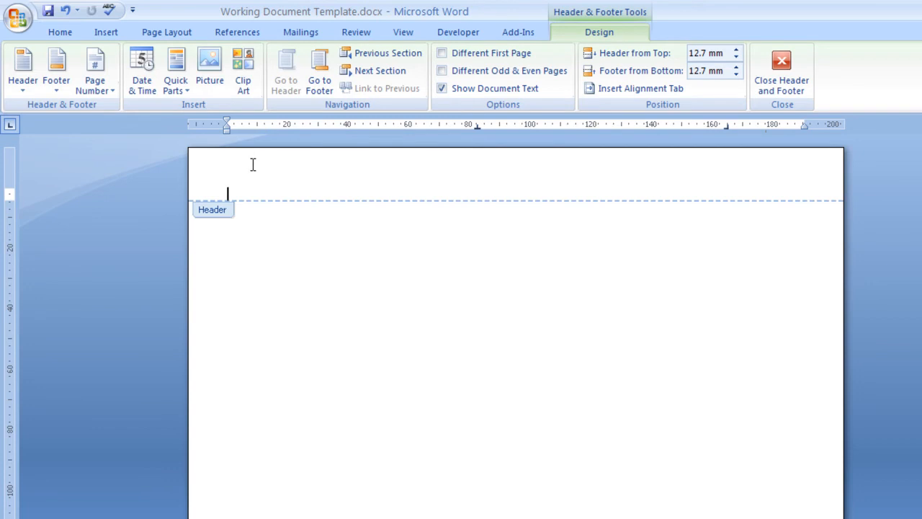
mouse_move(248, 168)
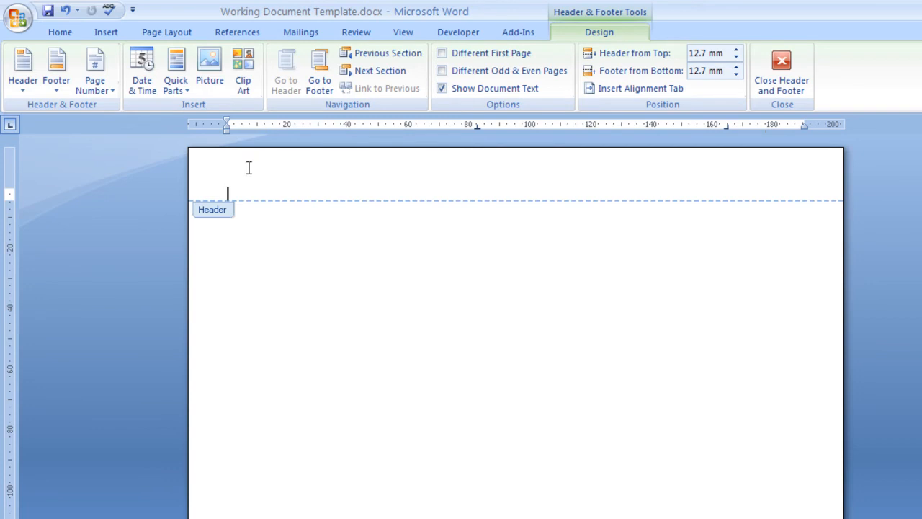
text(Andy Bramw)
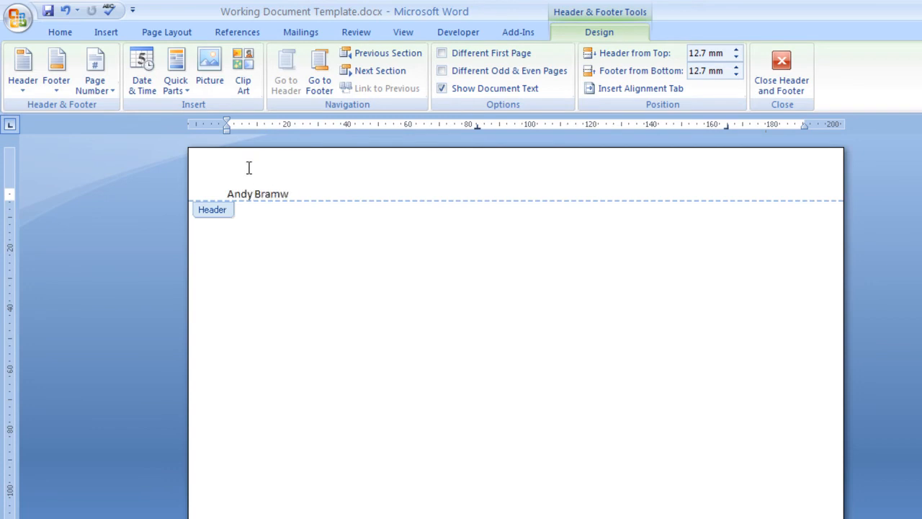
text(ell)
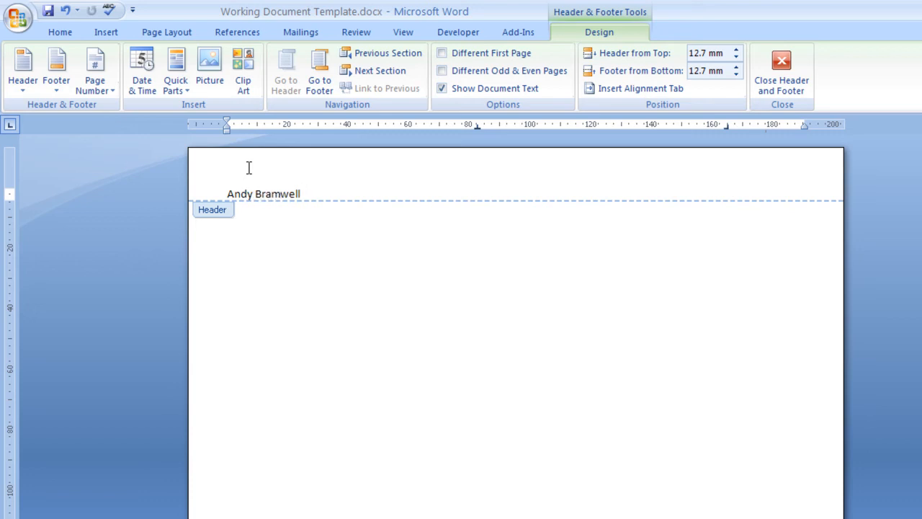
mouse_move(335, 183)
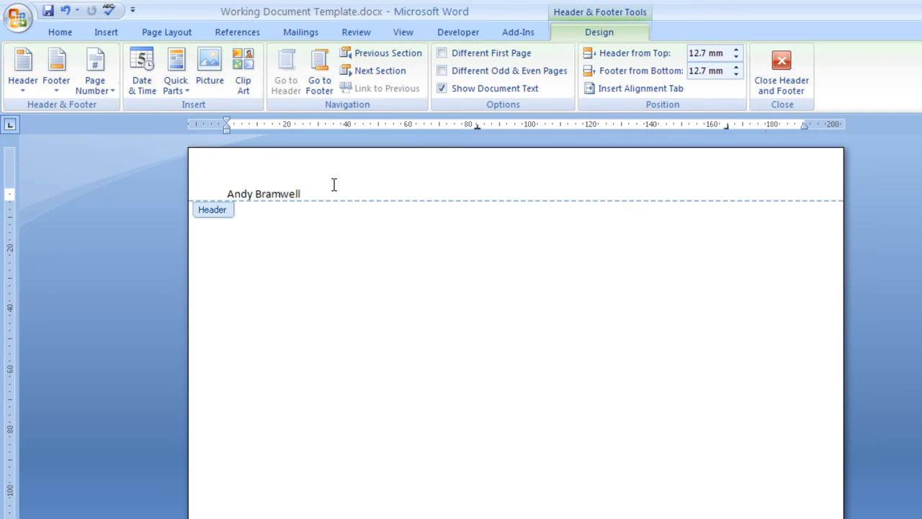
Step: Add 'Working Document Template' at the centre and 'ICT Department' at the right of the header
click(478, 194)
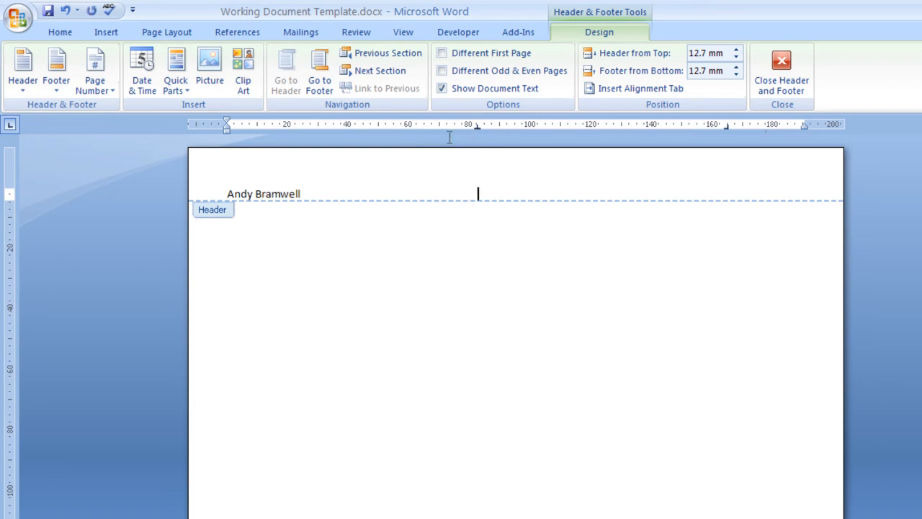
mouse_move(488, 174)
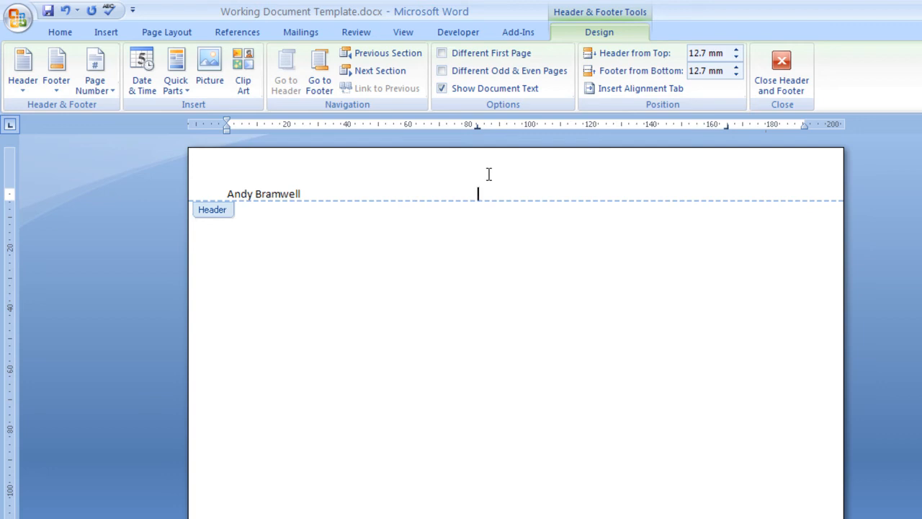
text(Working Document Template)
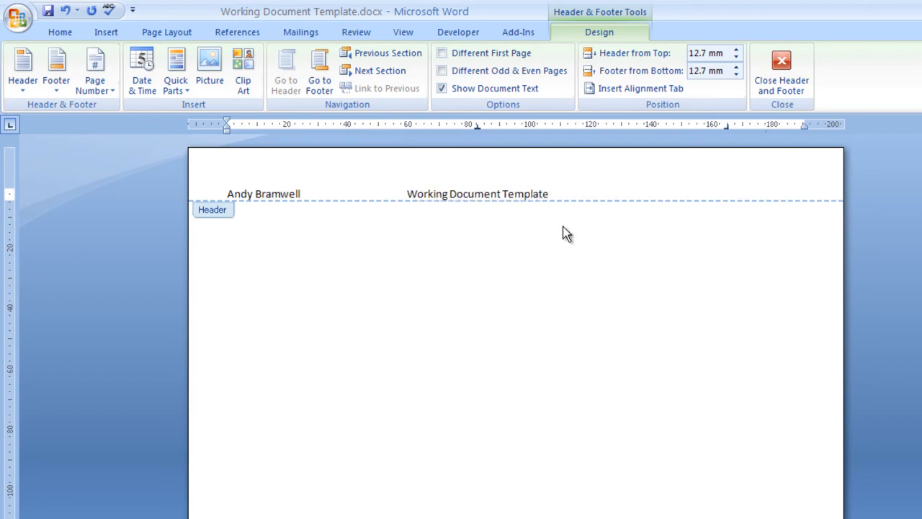
mouse_move(562, 231)
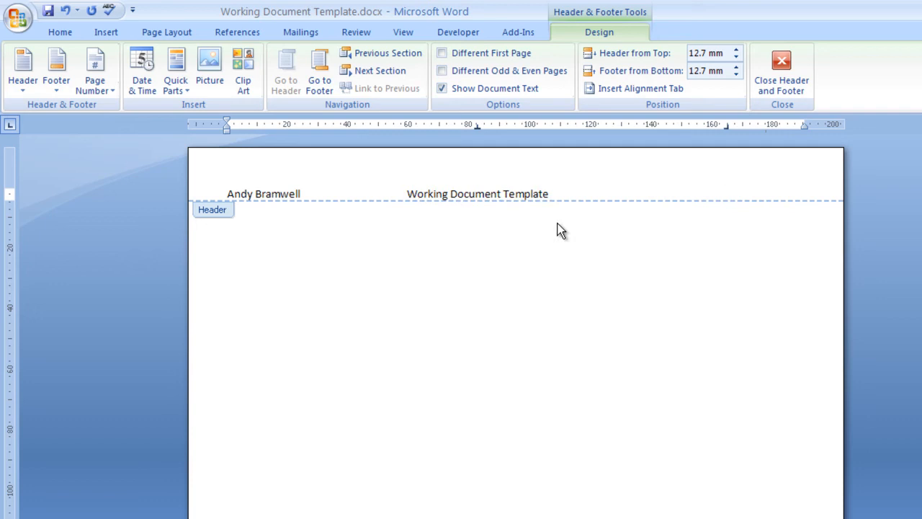
text(ICT Dep)
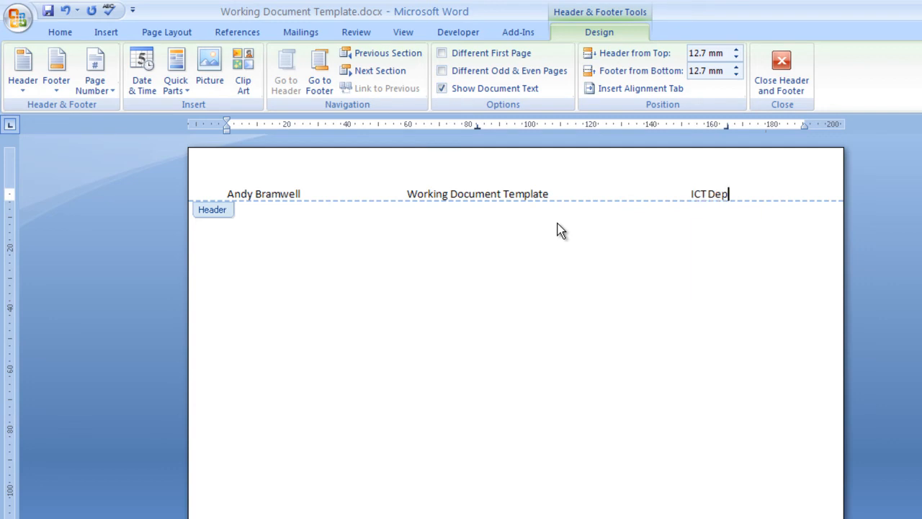
text(artment)
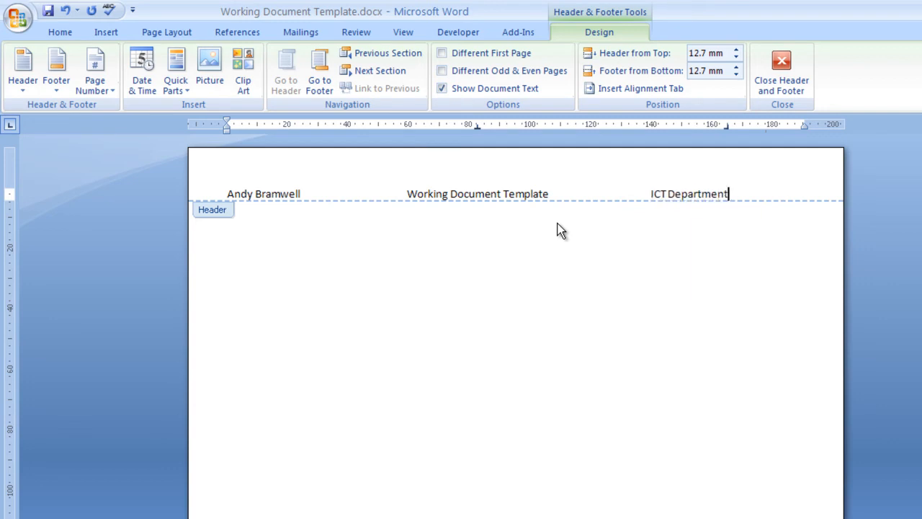
mouse_move(732, 137)
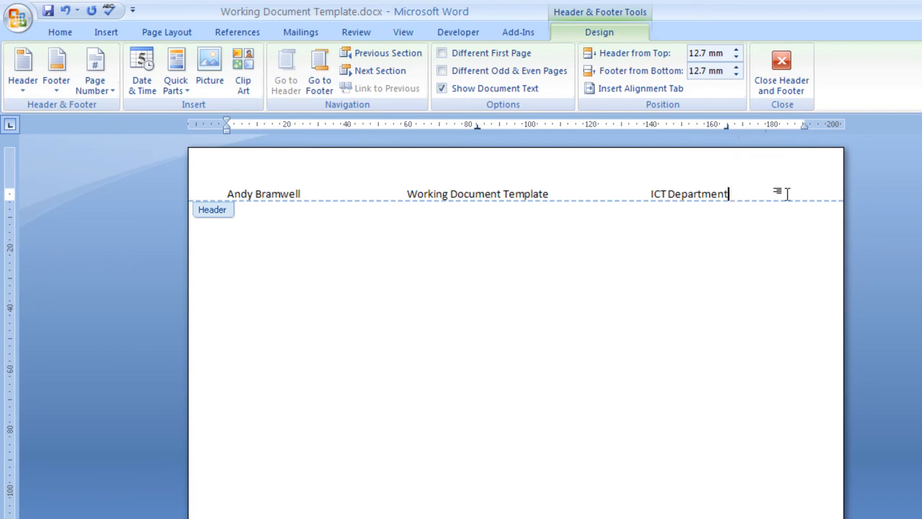
mouse_move(742, 136)
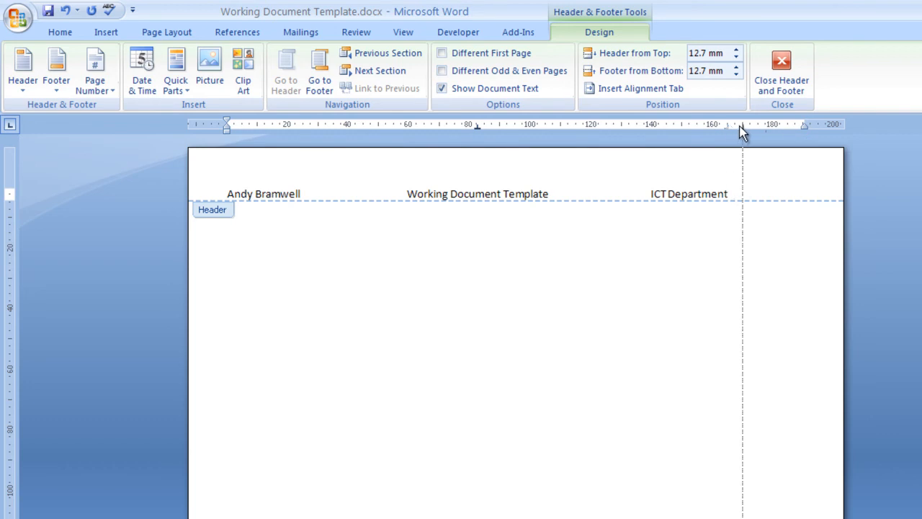
Step: Drag the right tab stop to the margin so 'ICT Department' sits flush right
drag(742, 130, 800, 130)
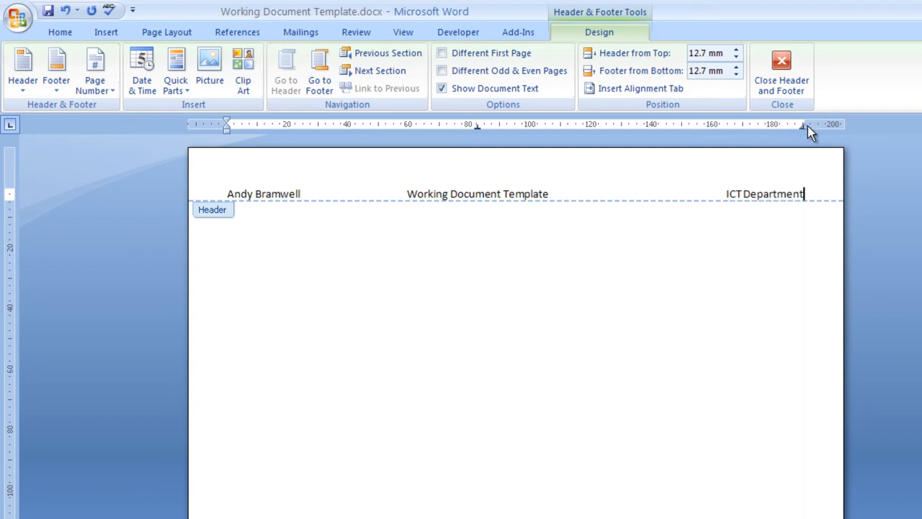
click(502, 193)
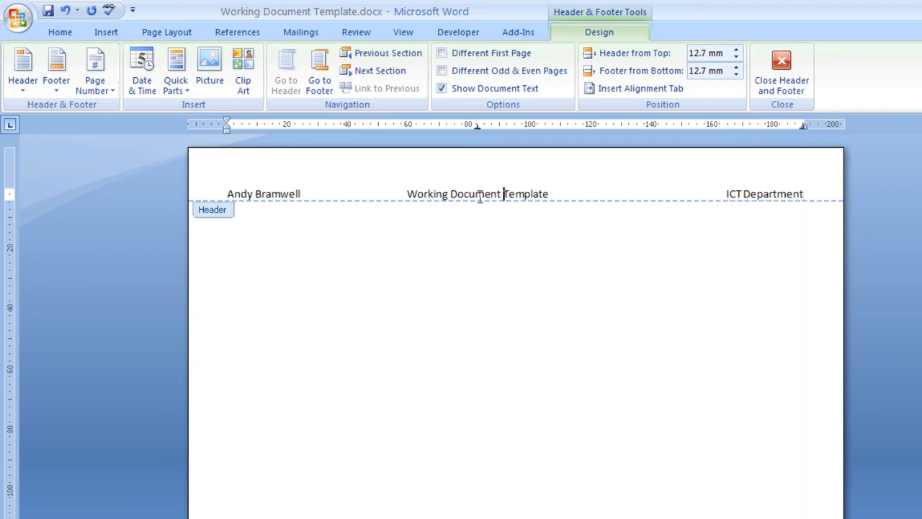
mouse_move(474, 133)
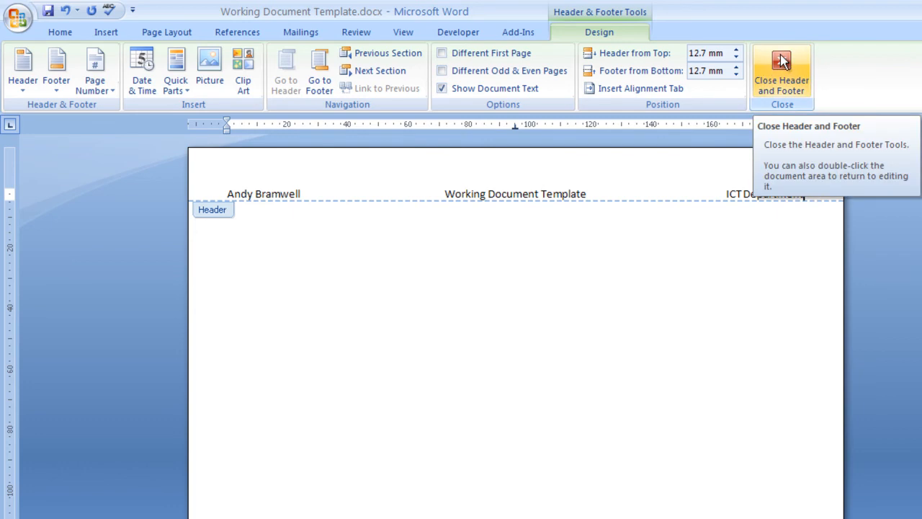
Step: Close the header, briefly reopen it via Insert > Header, and close it again
click(781, 71)
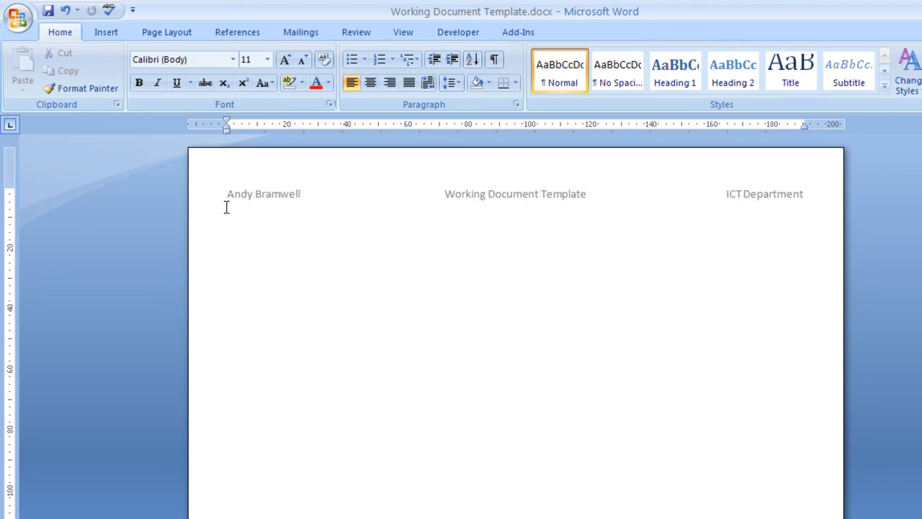
mouse_move(283, 202)
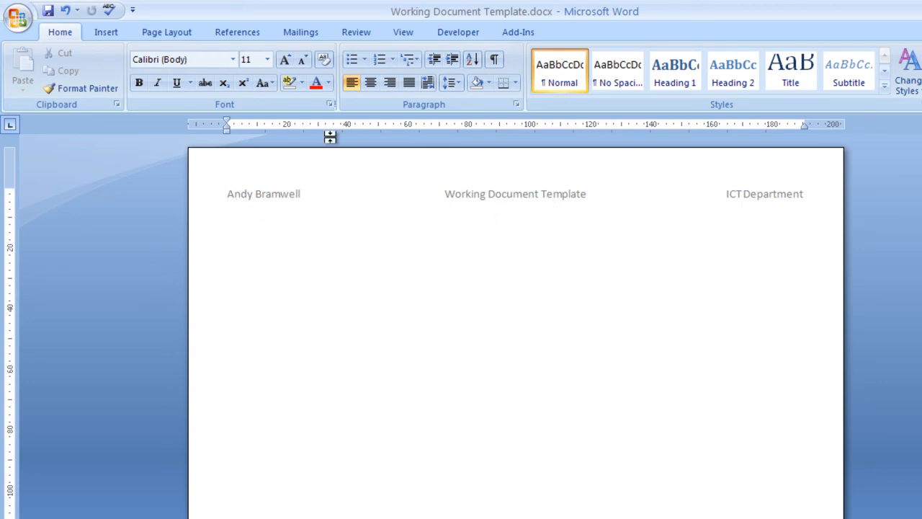
click(106, 31)
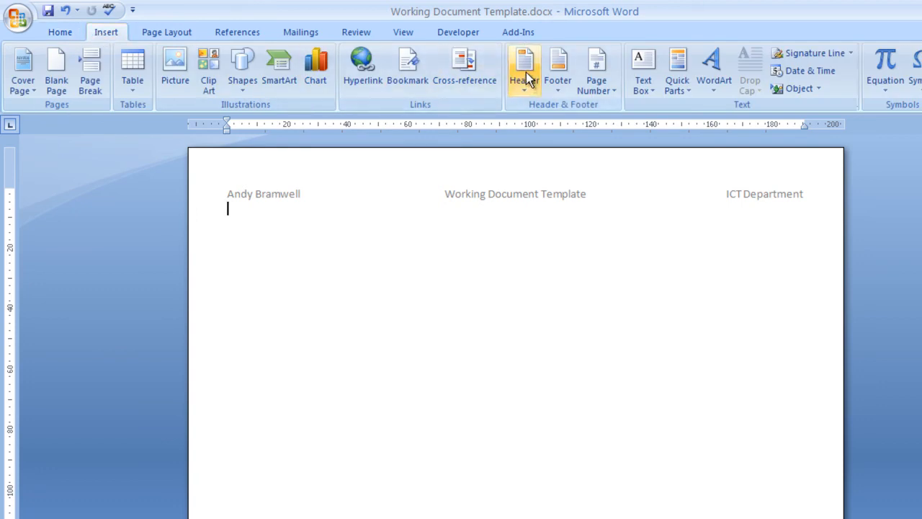
click(525, 70)
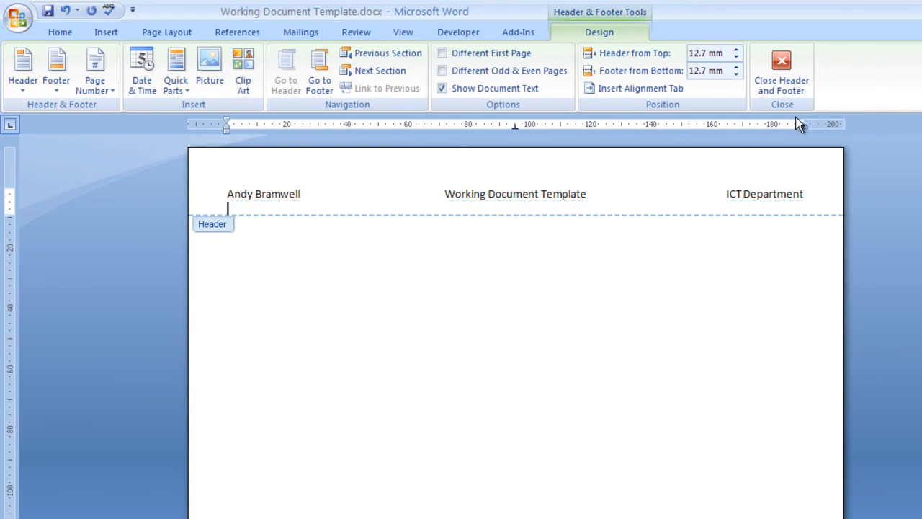
click(781, 72)
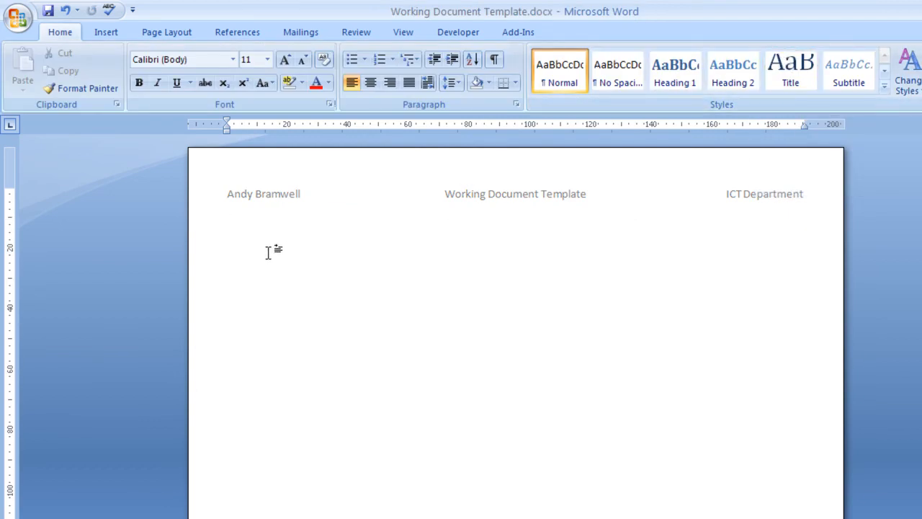
Step: Enter placeholder lines 'The Title goes here...' and 'The heading goes here' in the body
click(228, 222)
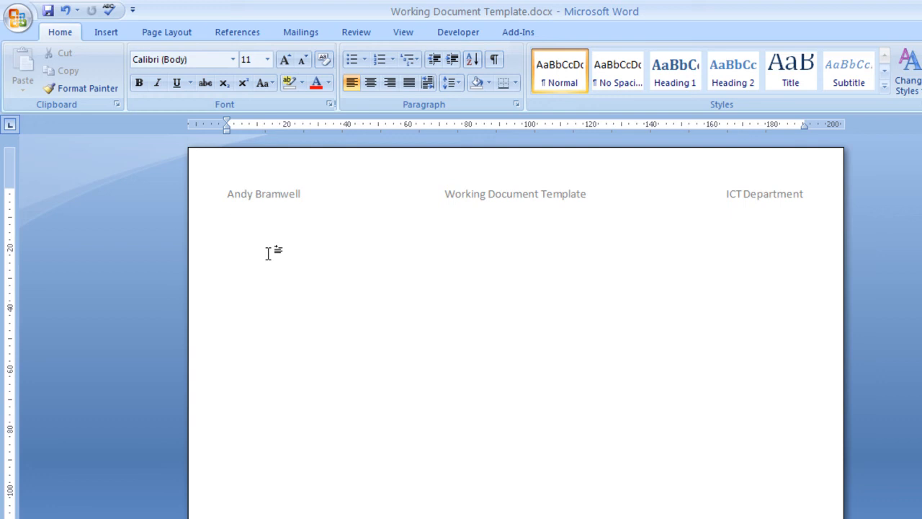
text(T)
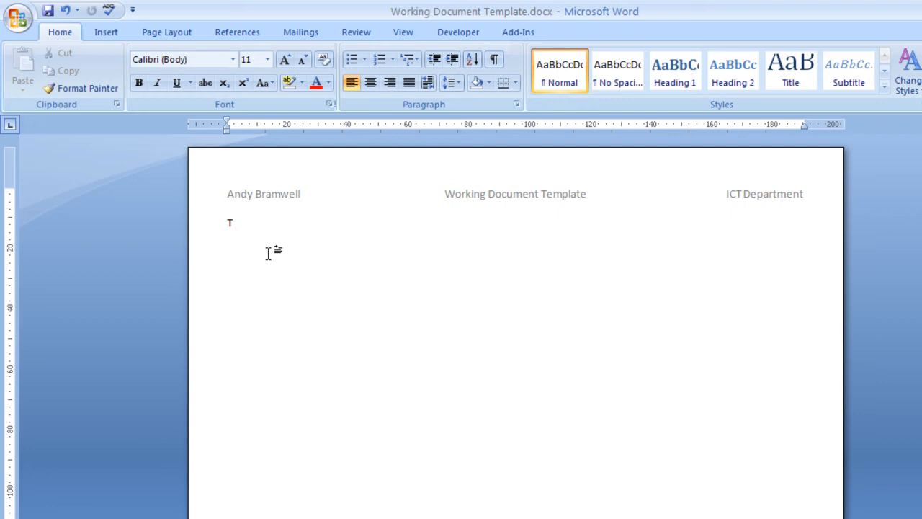
text(he Titler)
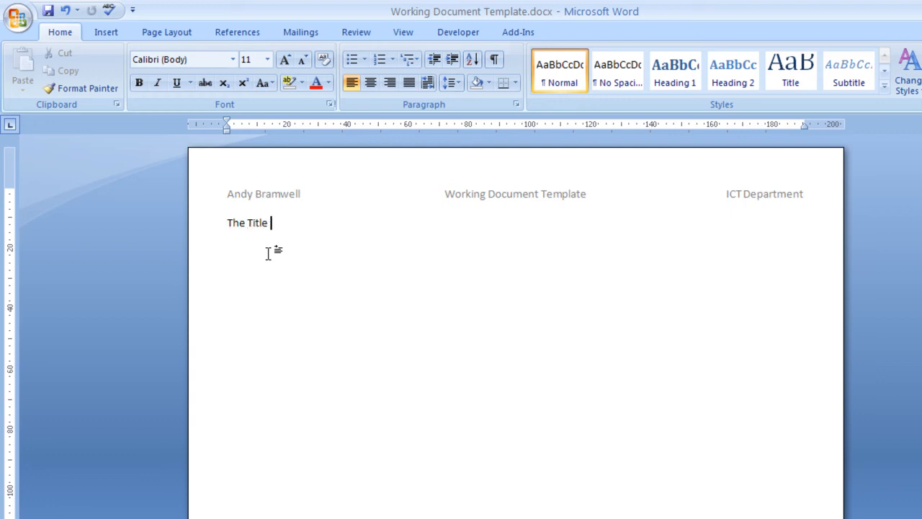
text(goes here)
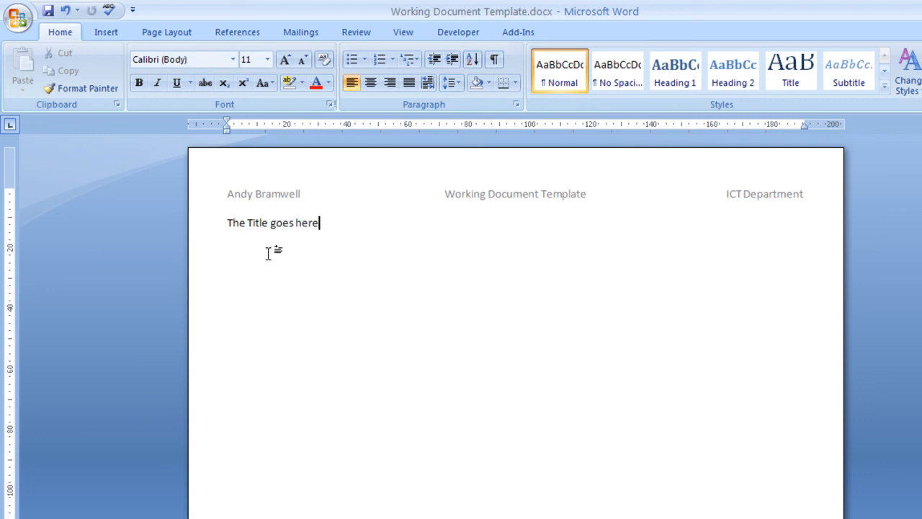
text(...)
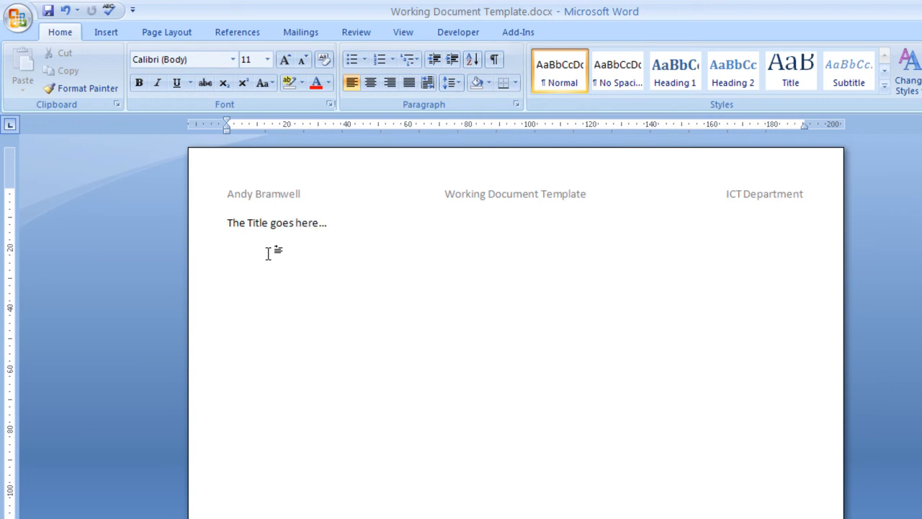
text(The head)
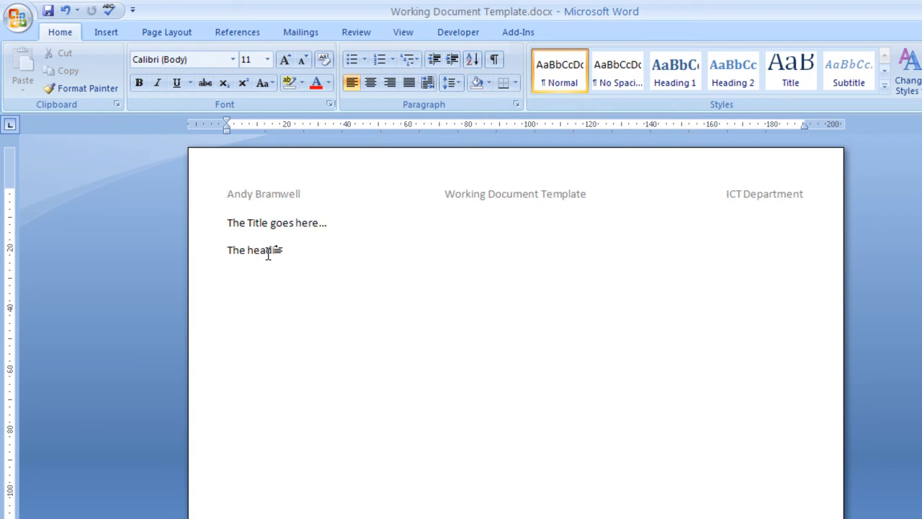
text(ing goes h)
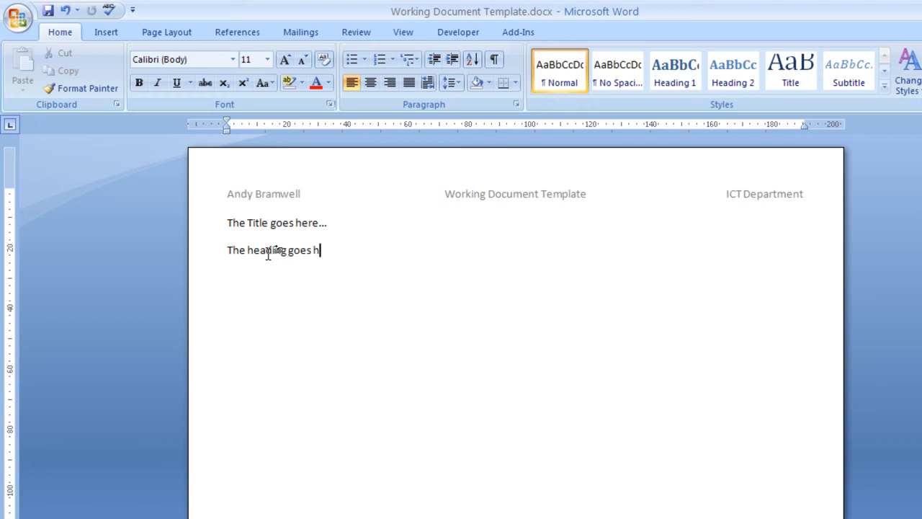
Step: Add a third line reading 'The main body of text goes here'
key(enter)
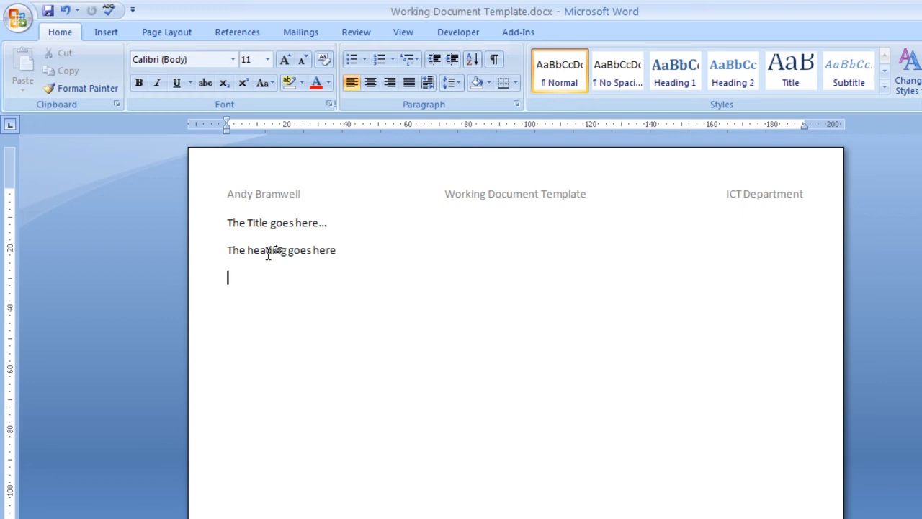
text(The su)
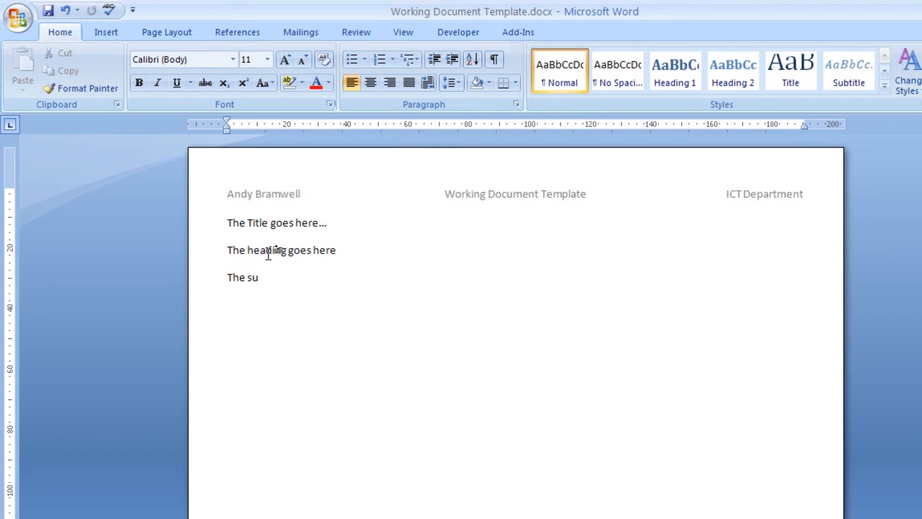
text(main)
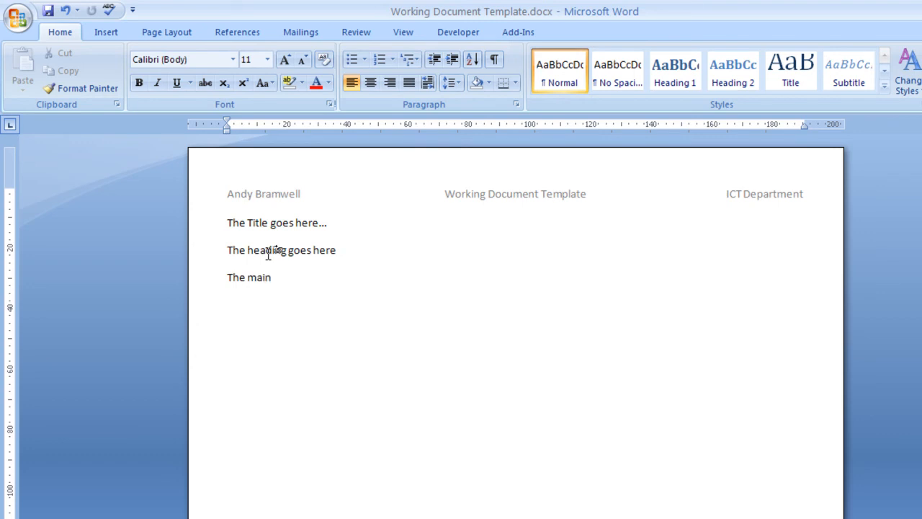
text(body o)
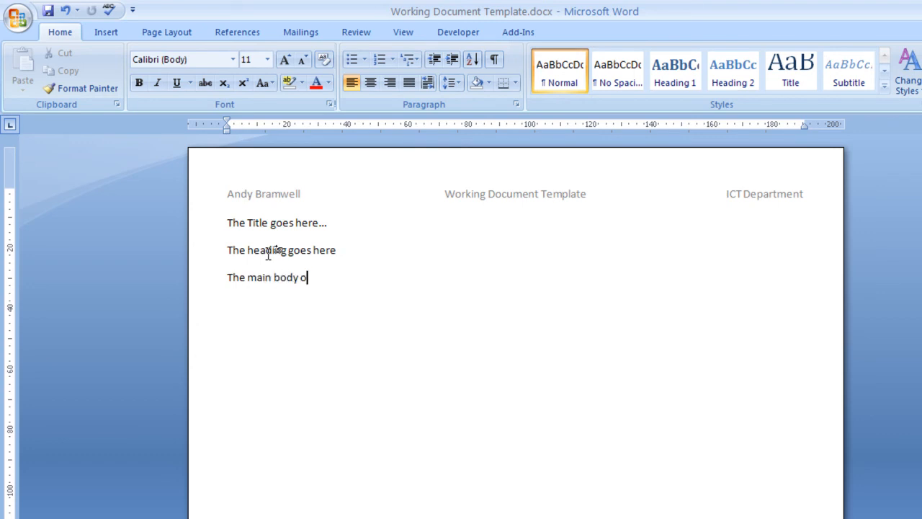
text(f te)
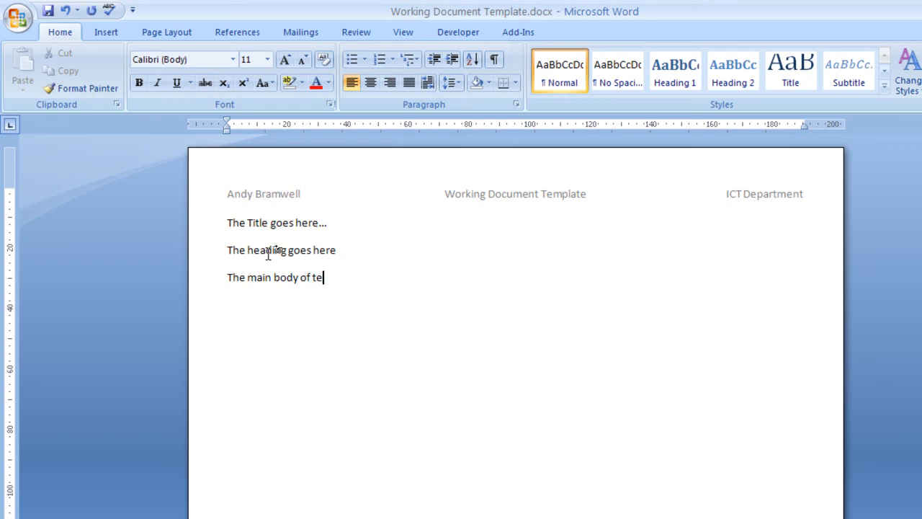
text(xt goes h)
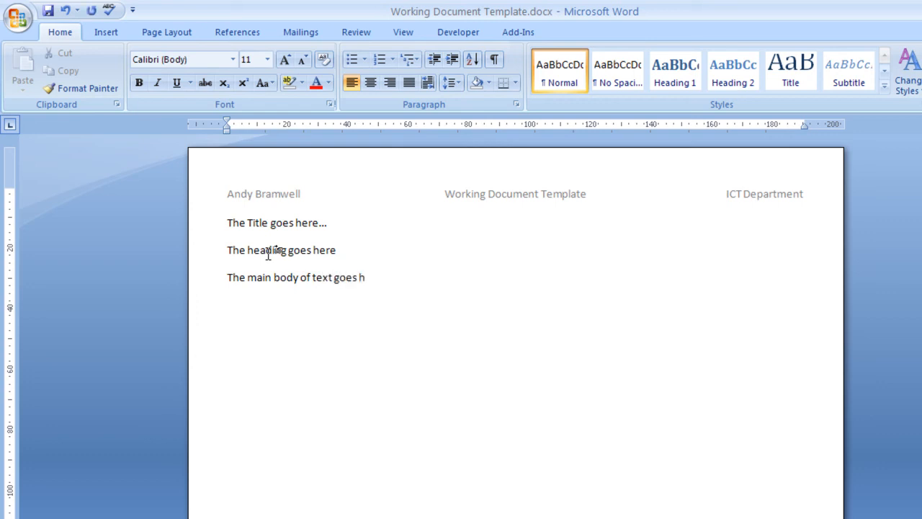
Step: Complete the body placeholder line and select the title, heading and body lines together
double_click(266, 251)
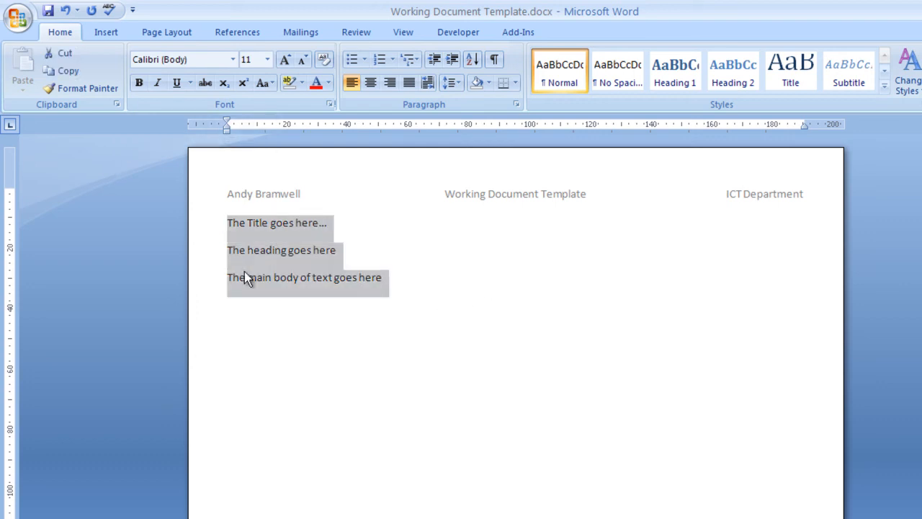
mouse_move(254, 224)
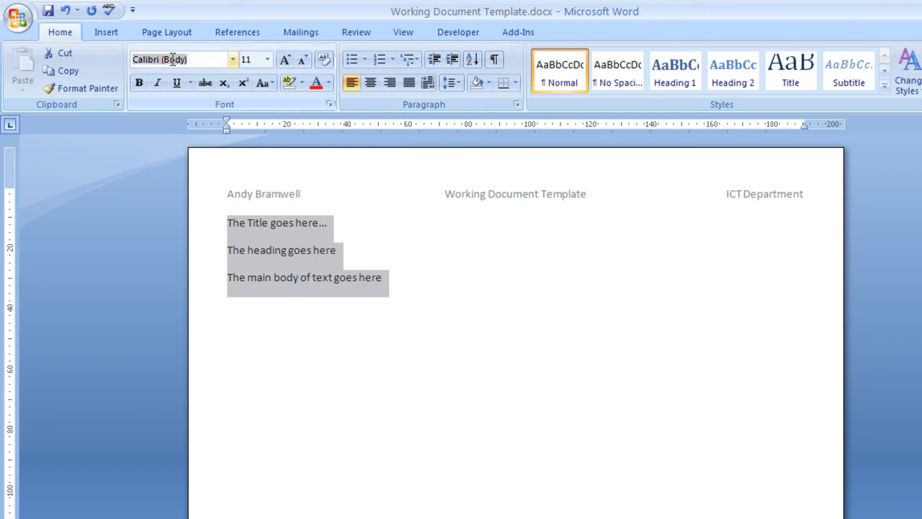
mouse_move(233, 65)
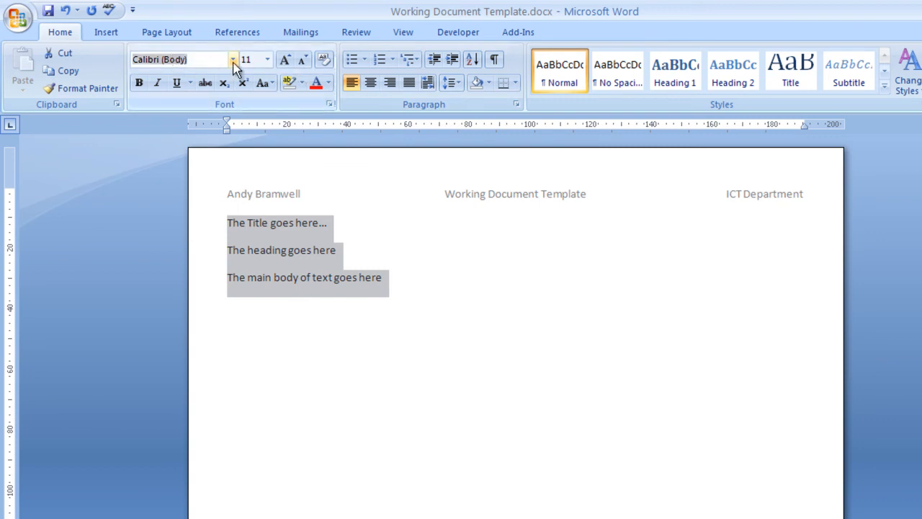
click(234, 59)
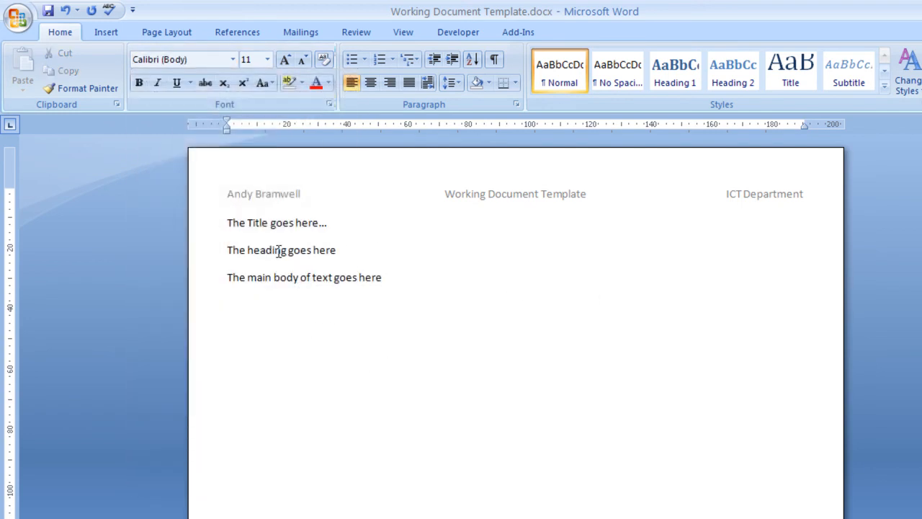
mouse_move(334, 330)
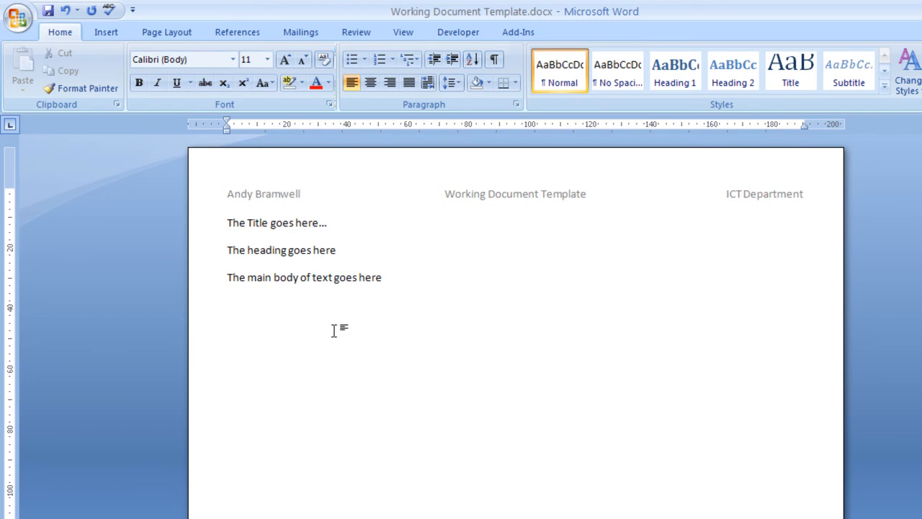
drag(227, 221, 384, 277)
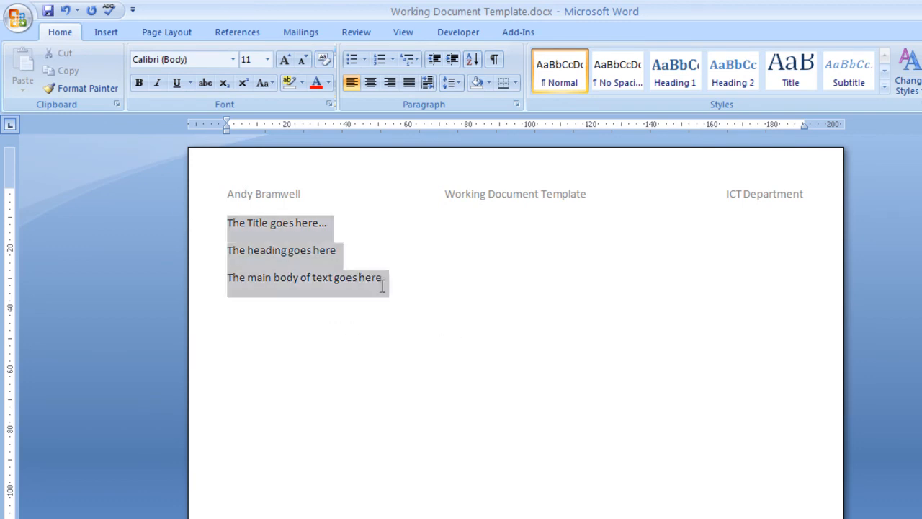
mouse_move(451, 333)
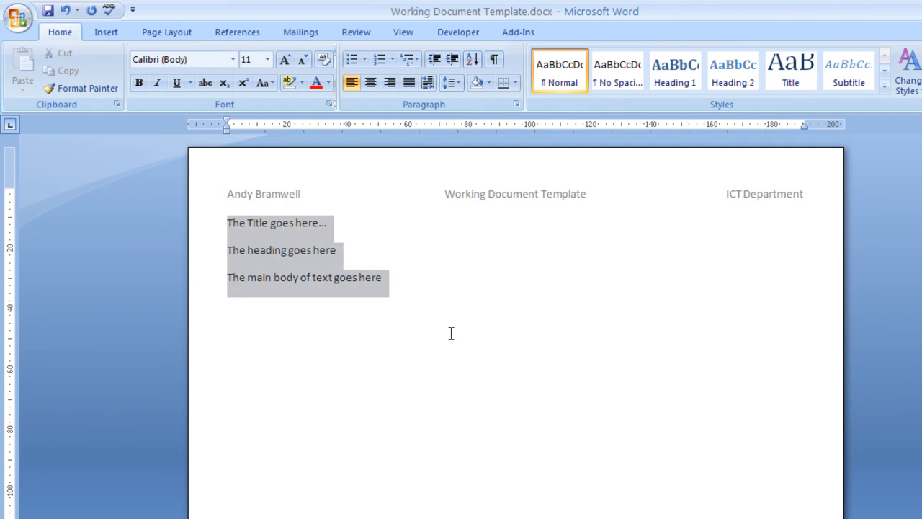
mouse_move(170, 179)
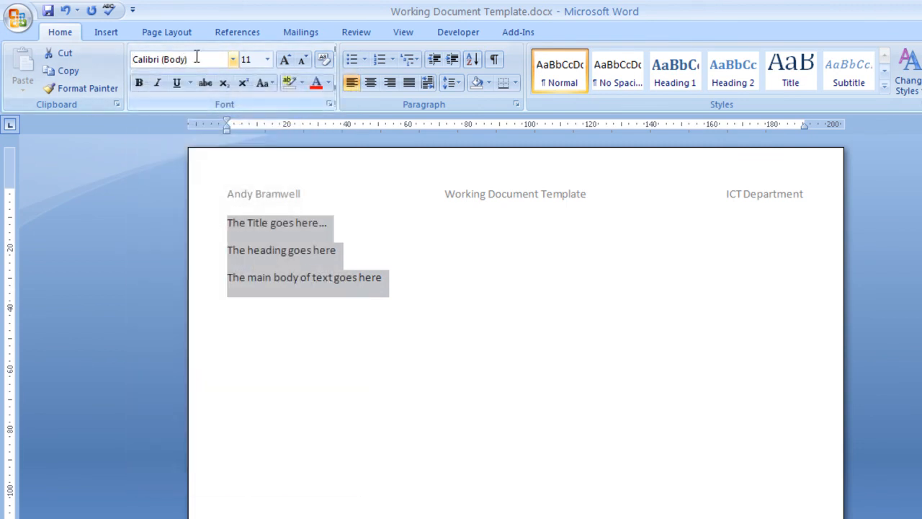
Step: Change the three placeholder lines from Calibri 11 to Arial, one size smaller at 10 pt
text(Arial)
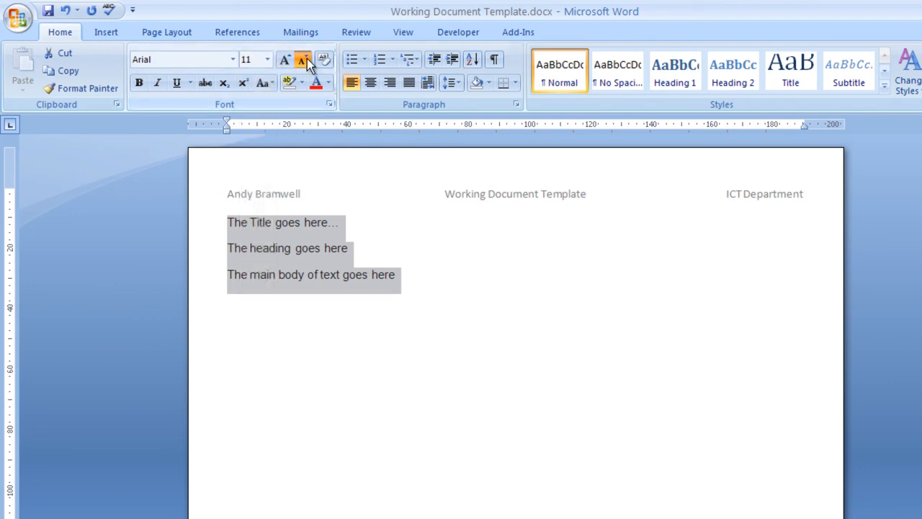
click(302, 59)
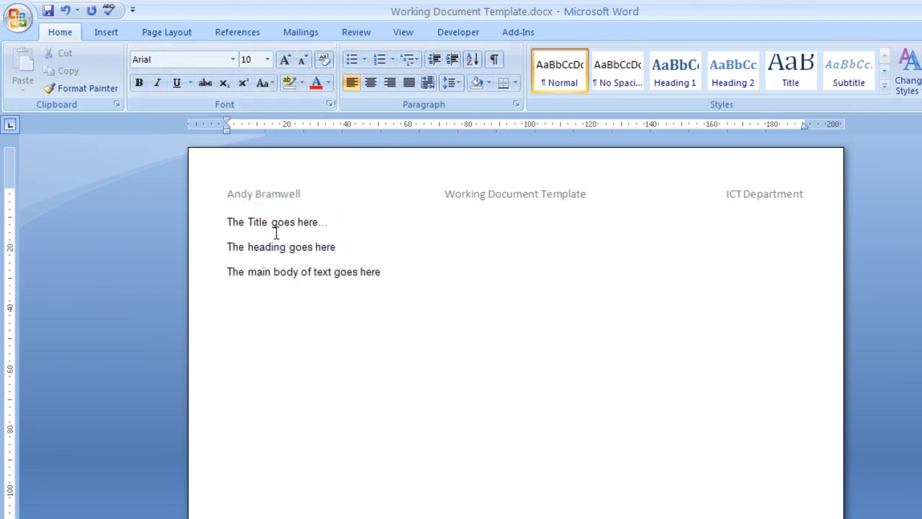
click(380, 271)
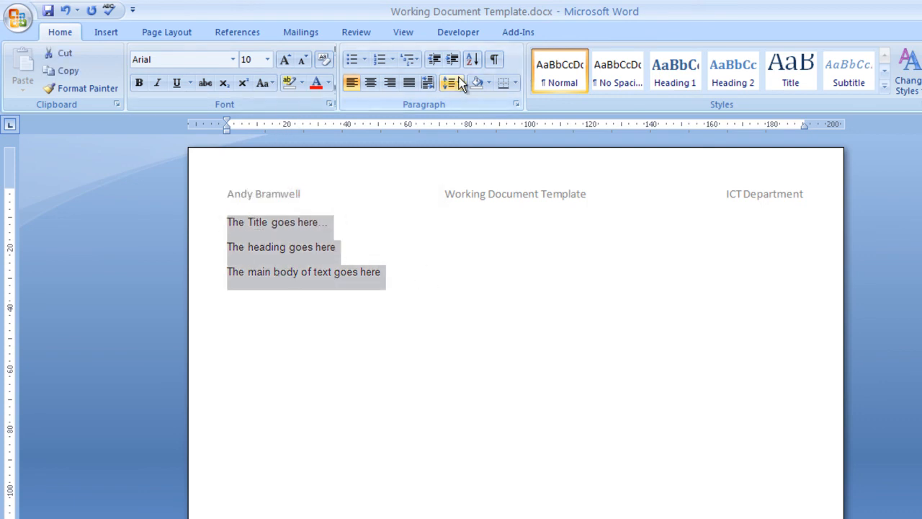
Step: Set Spacing After to 0 pt for the three placeholder lines via Line Spacing Options
click(449, 82)
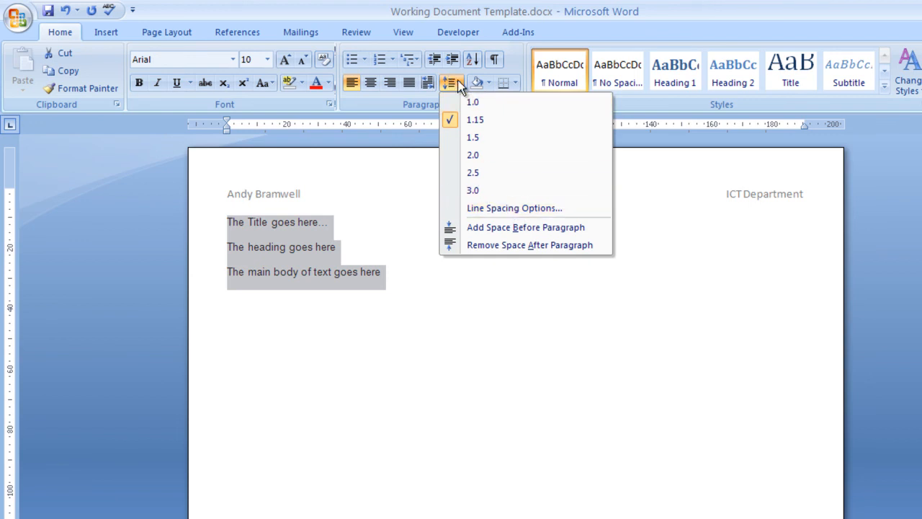
mouse_move(453, 85)
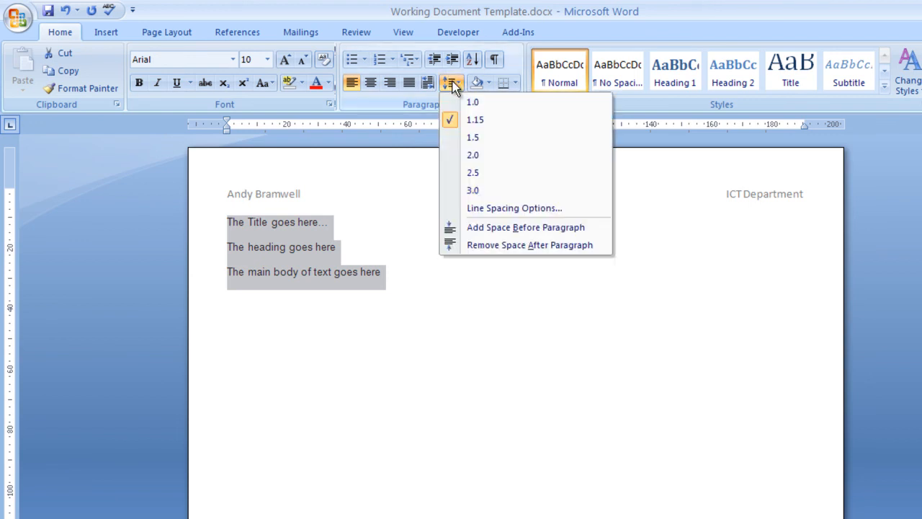
click(513, 207)
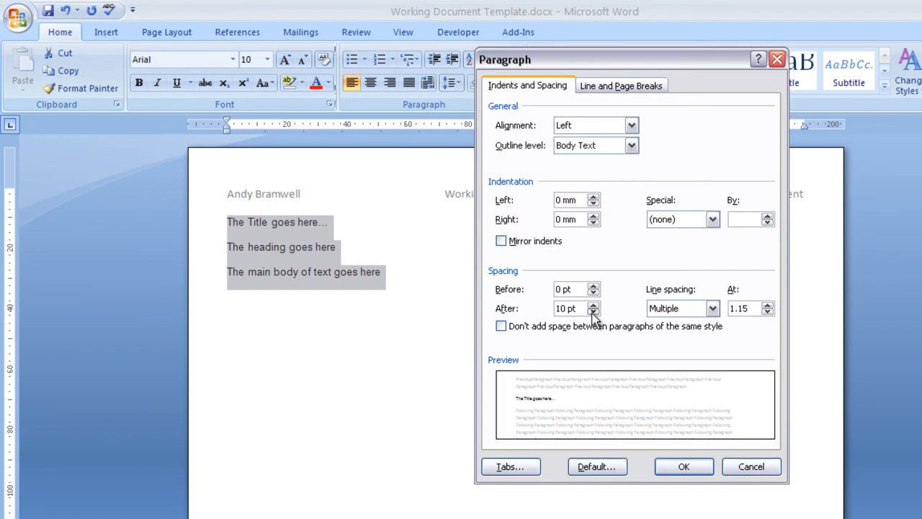
click(683, 467)
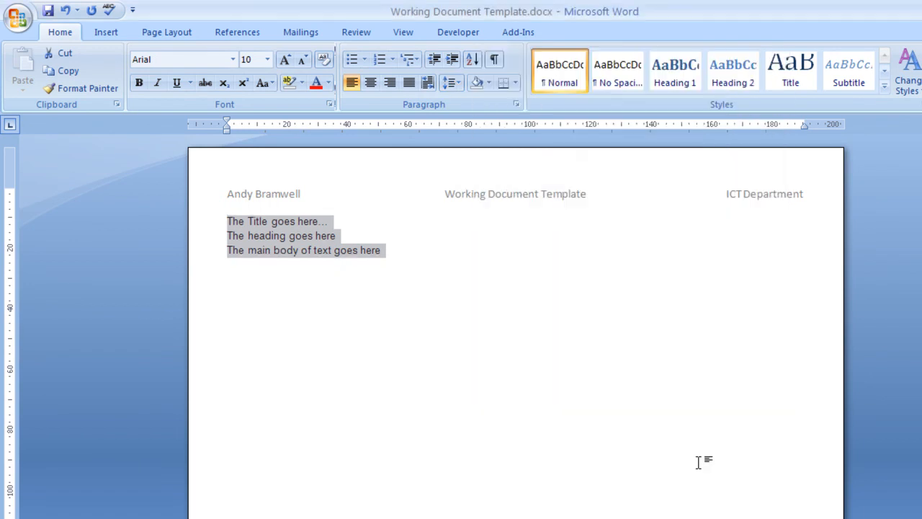
mouse_move(339, 386)
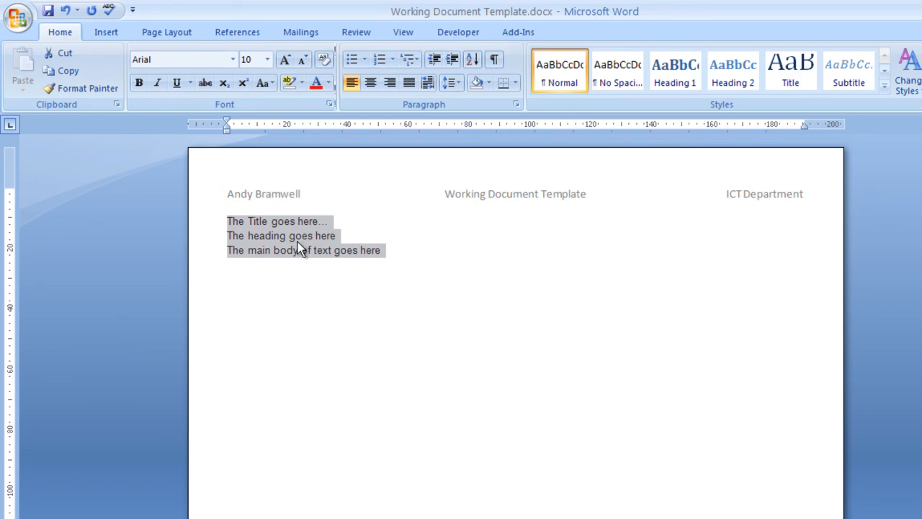
mouse_move(272, 238)
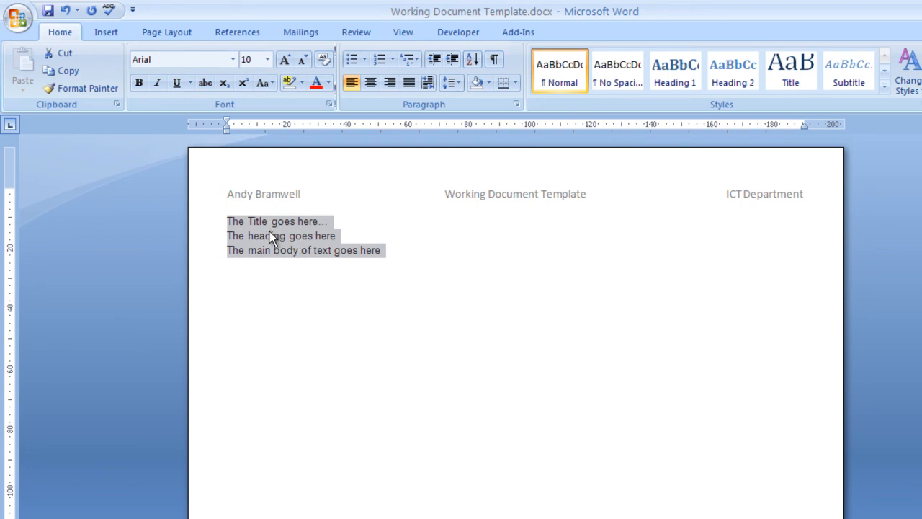
mouse_move(287, 247)
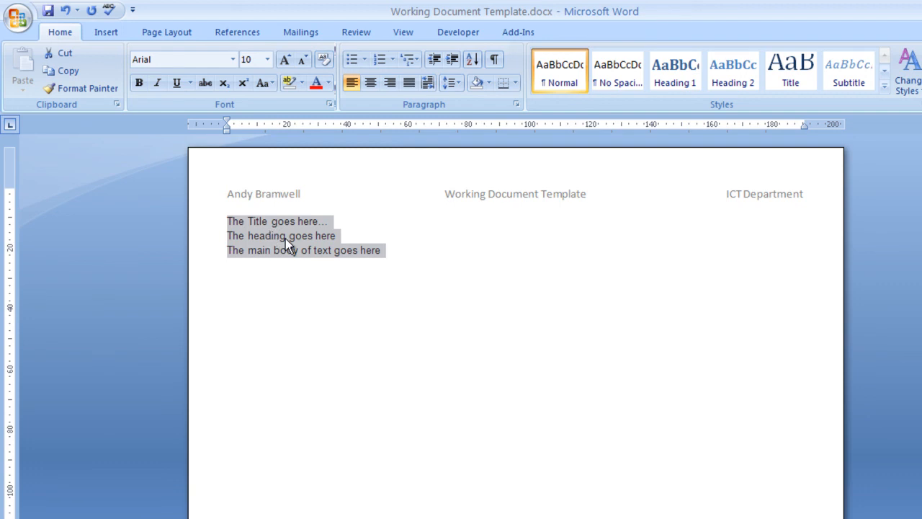
Step: Make the title line 18-point bold and add spacing after it in the Paragraph dialog
click(288, 222)
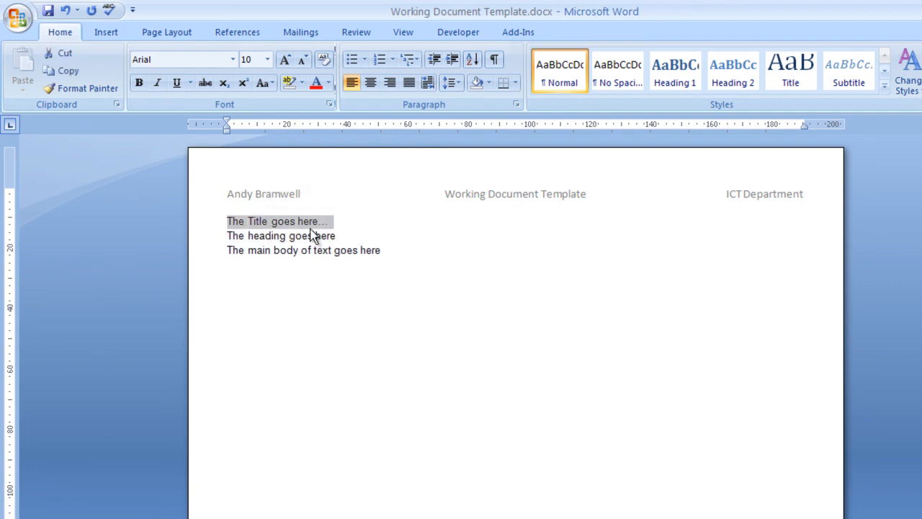
click(286, 59)
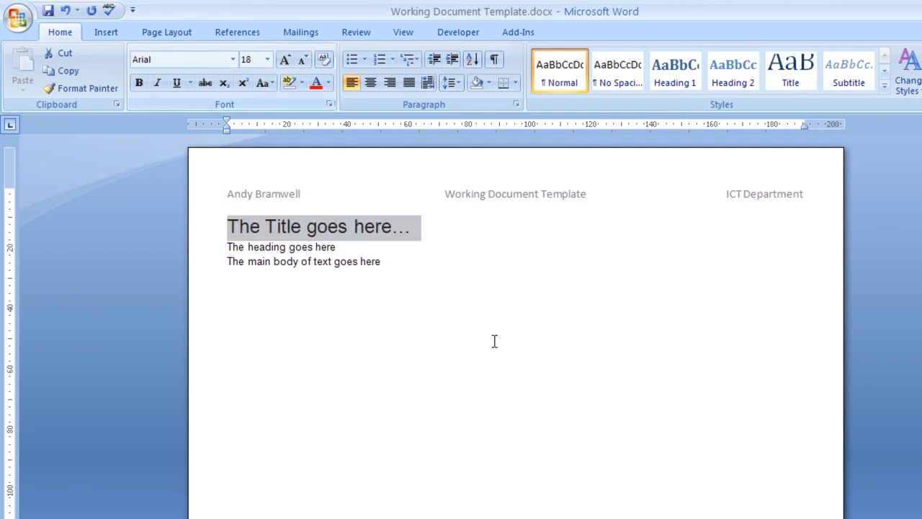
click(139, 82)
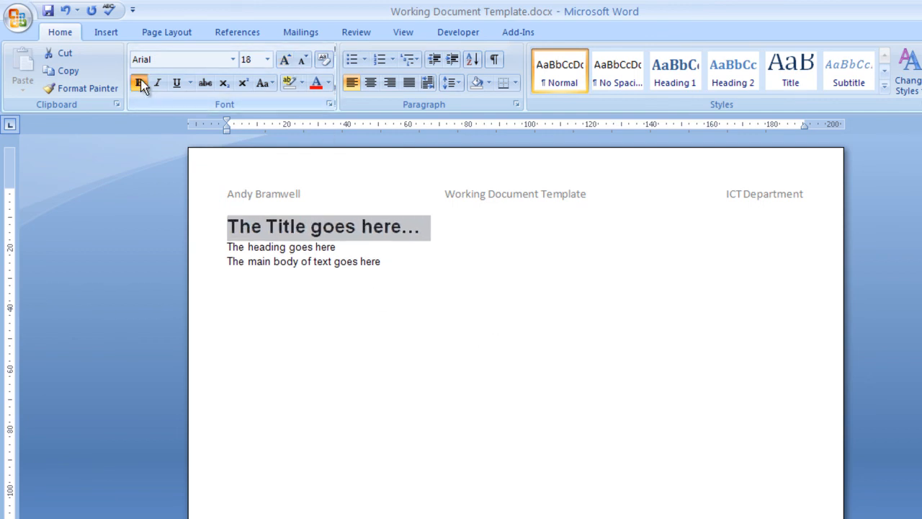
click(453, 82)
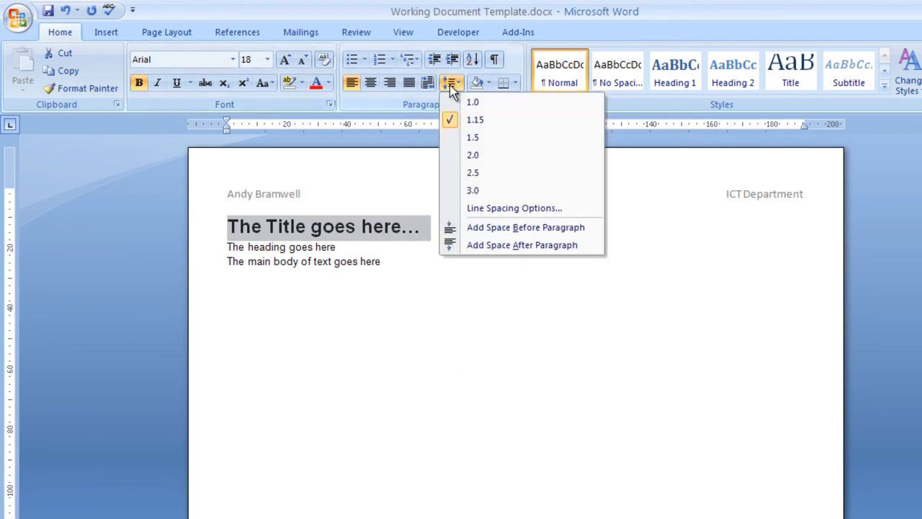
click(513, 208)
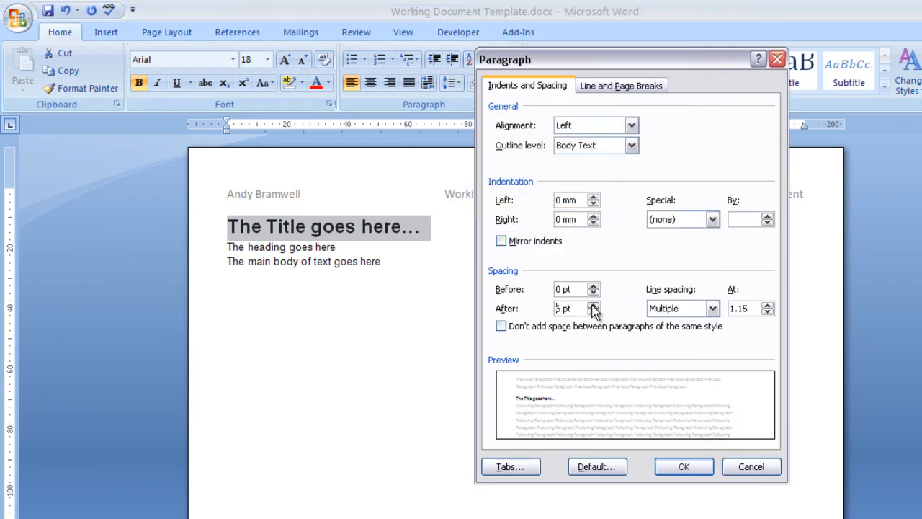
click(683, 467)
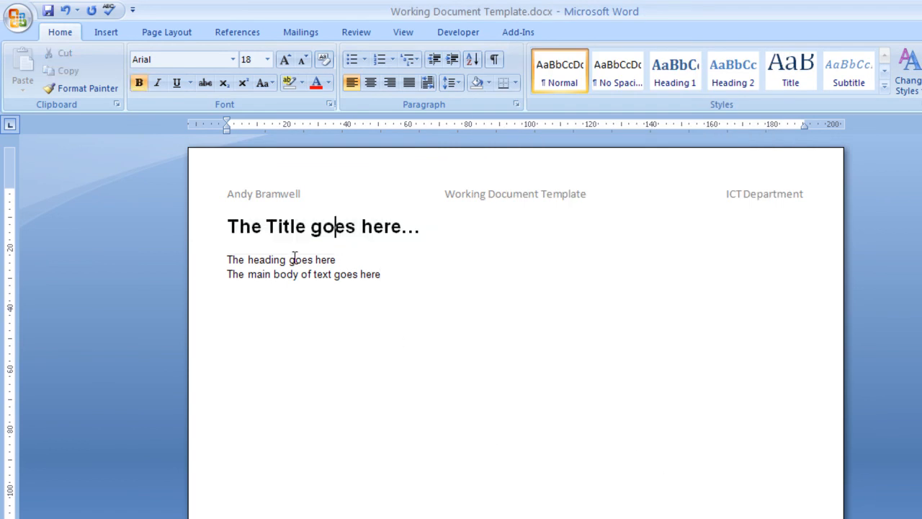
Step: Bold the heading line and confirm paragraph spacing for the heading and body lines
triple_click(281, 260)
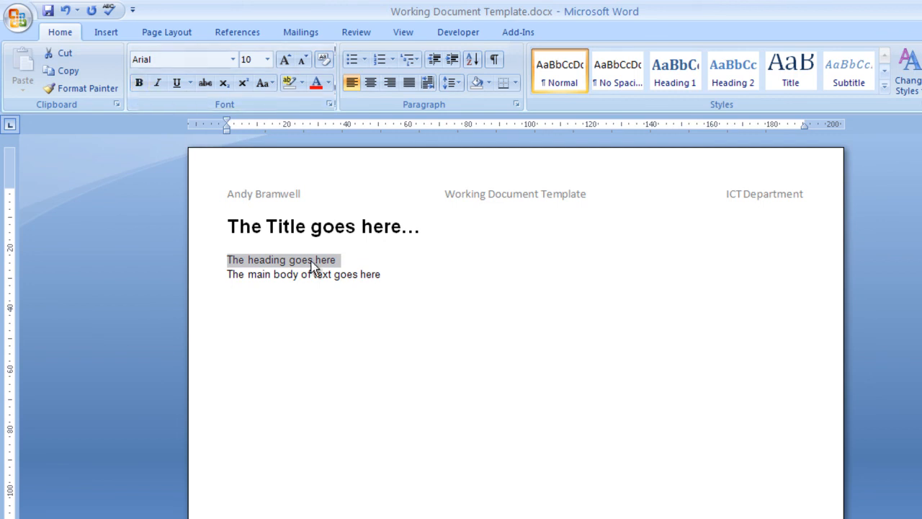
mouse_move(311, 268)
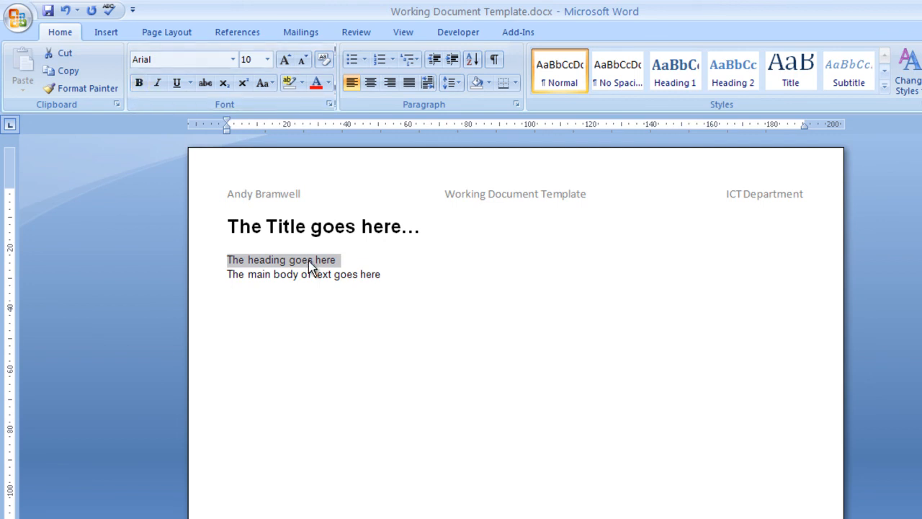
mouse_move(297, 269)
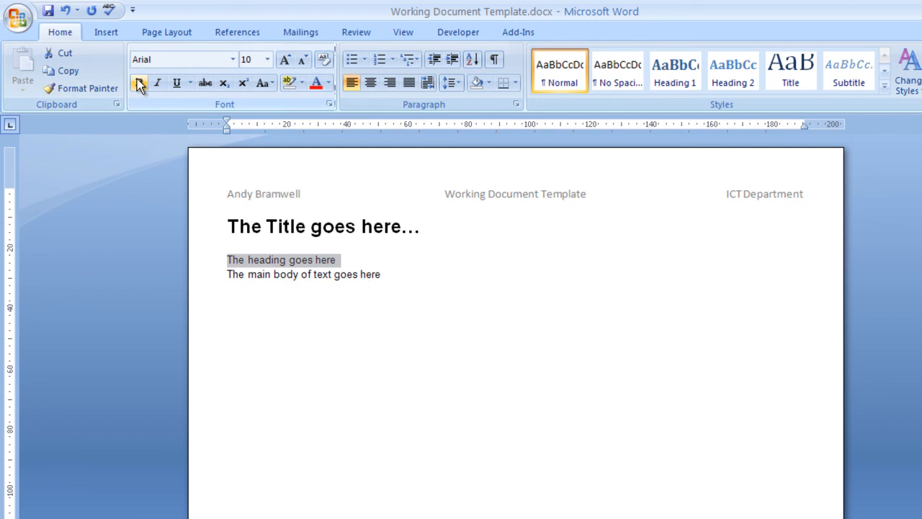
click(286, 59)
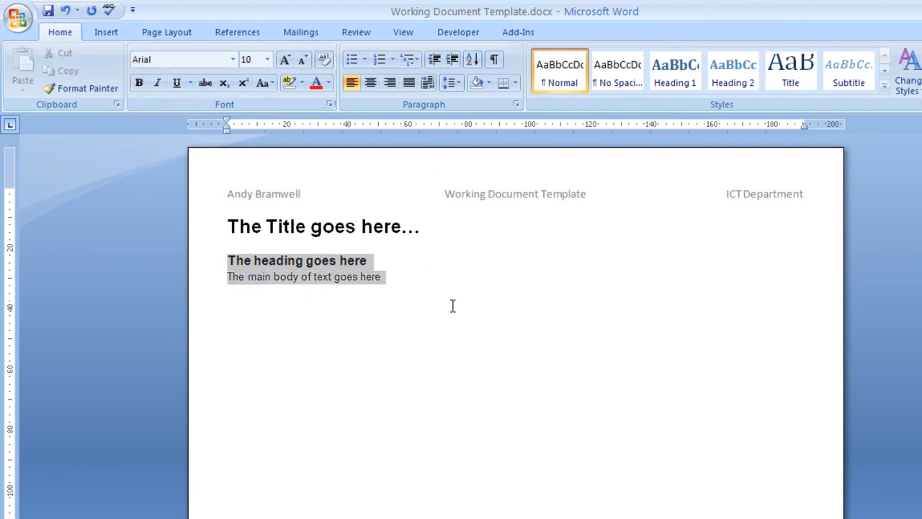
click(447, 80)
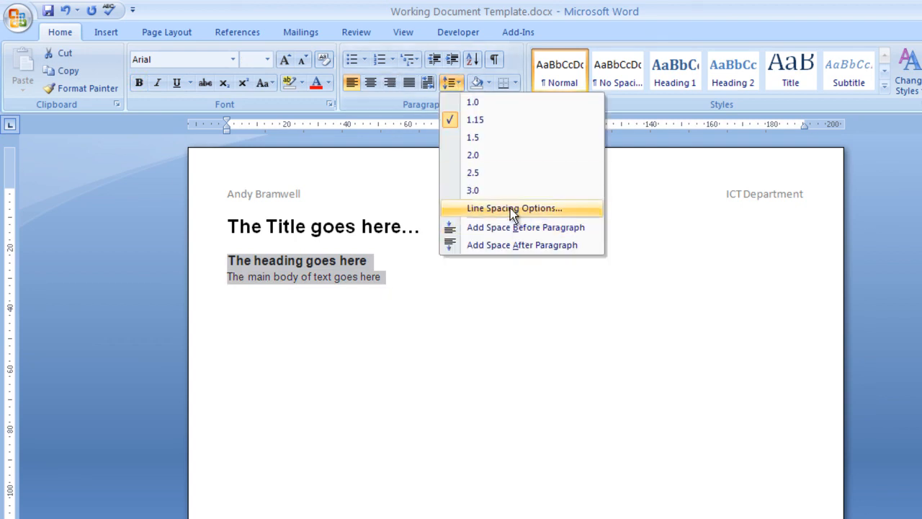
click(513, 208)
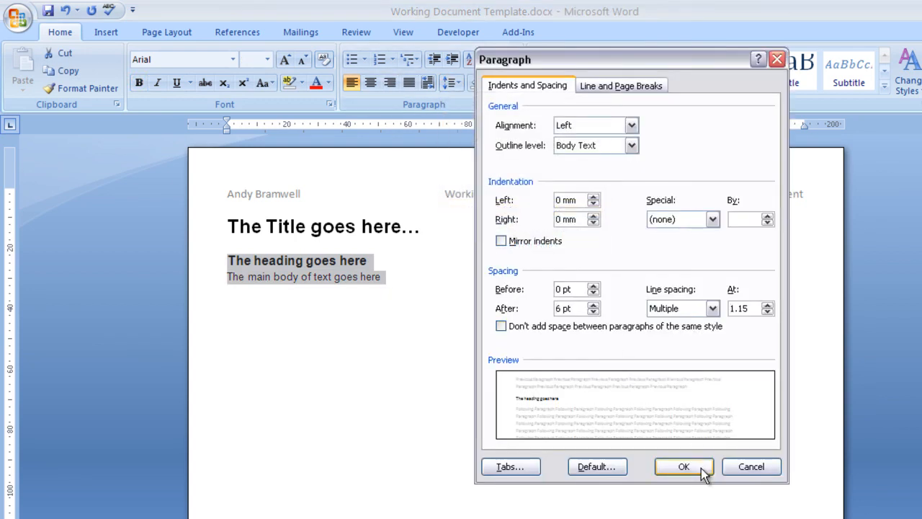
click(684, 467)
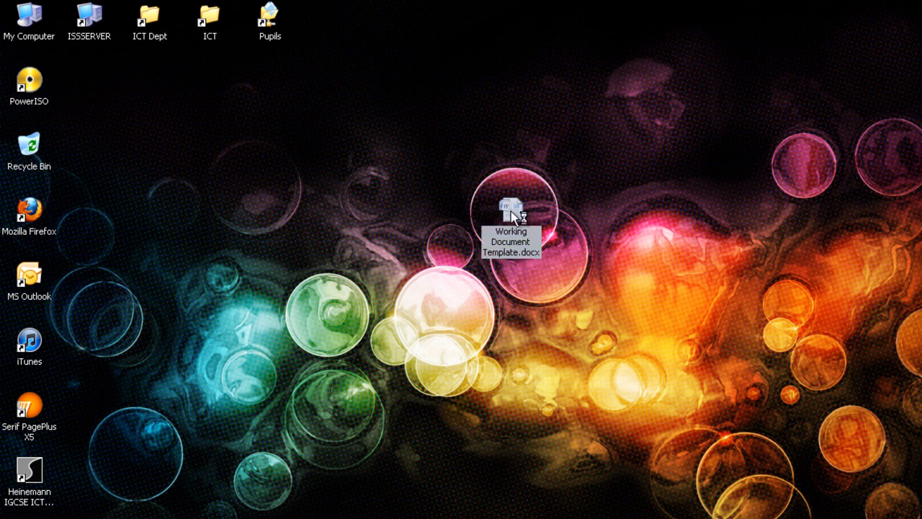
Step: Reopen Working Document Template.docx from the desktop and start Save As
double_click(510, 209)
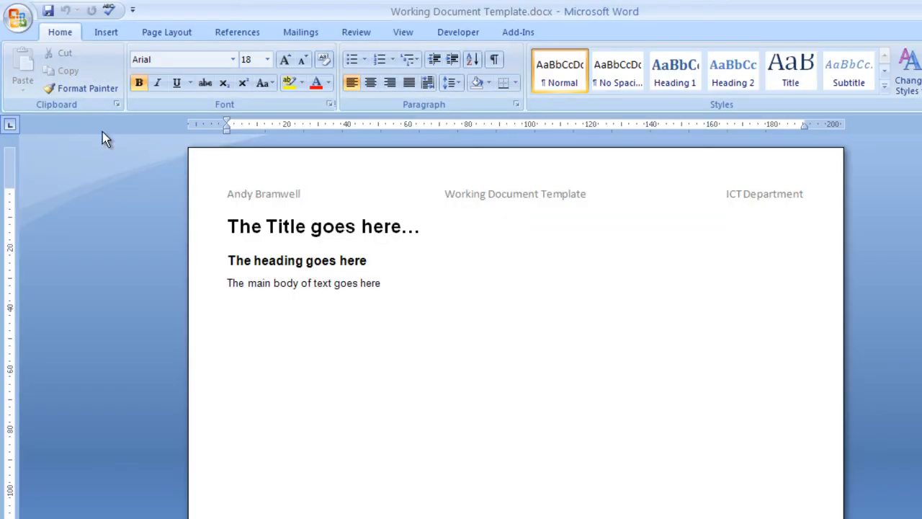
click(17, 17)
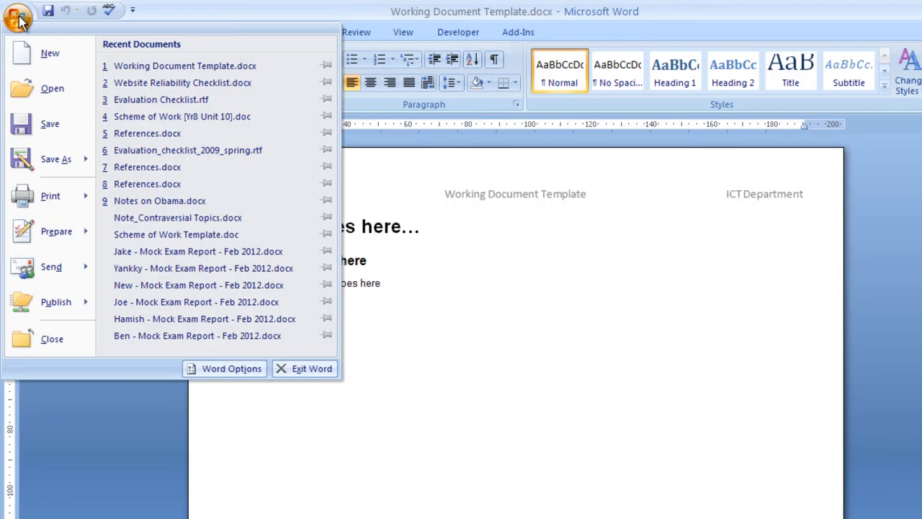
mouse_move(54, 158)
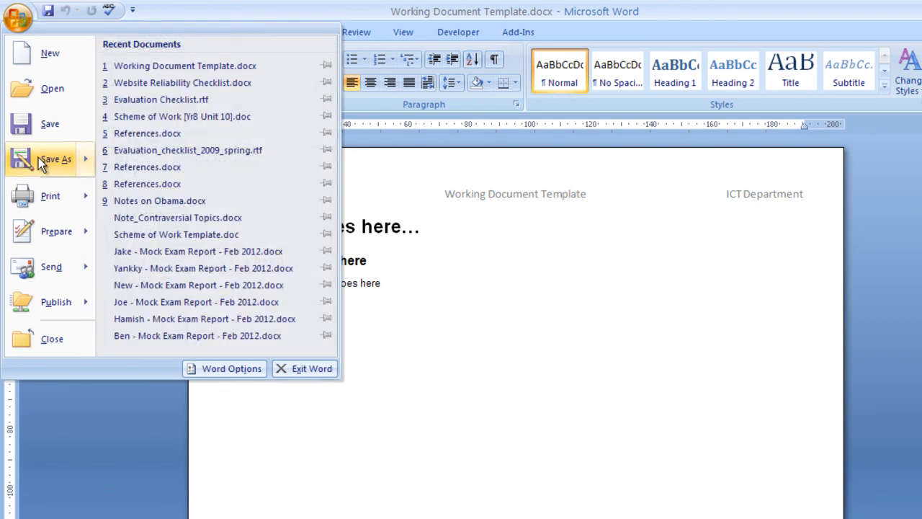
click(55, 158)
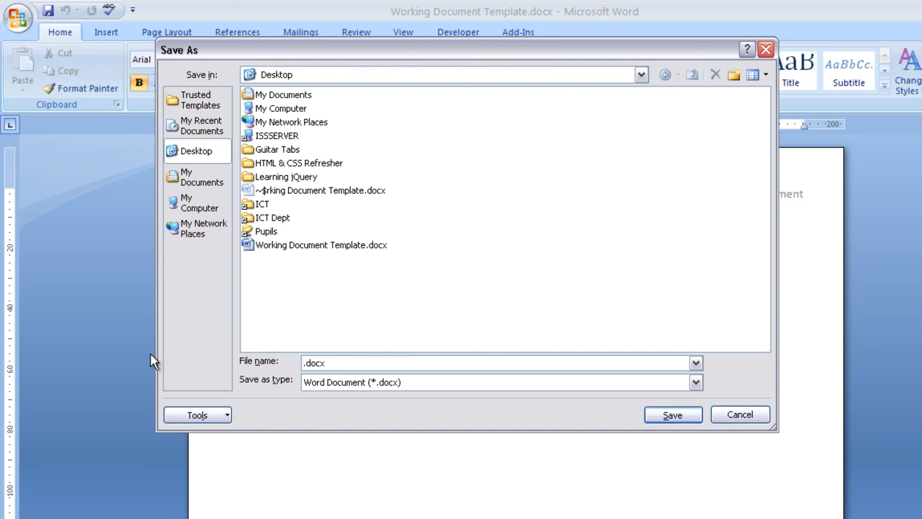
Step: Enter the new file name 'Work Book Day Ideas for costumes_March 2012' for the Desktop copy
text(Work Book Day)
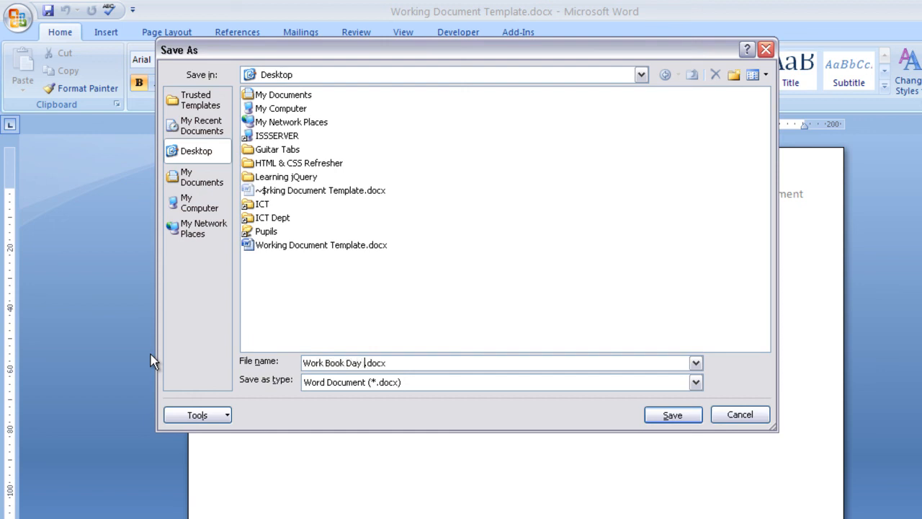
text(Ideas f)
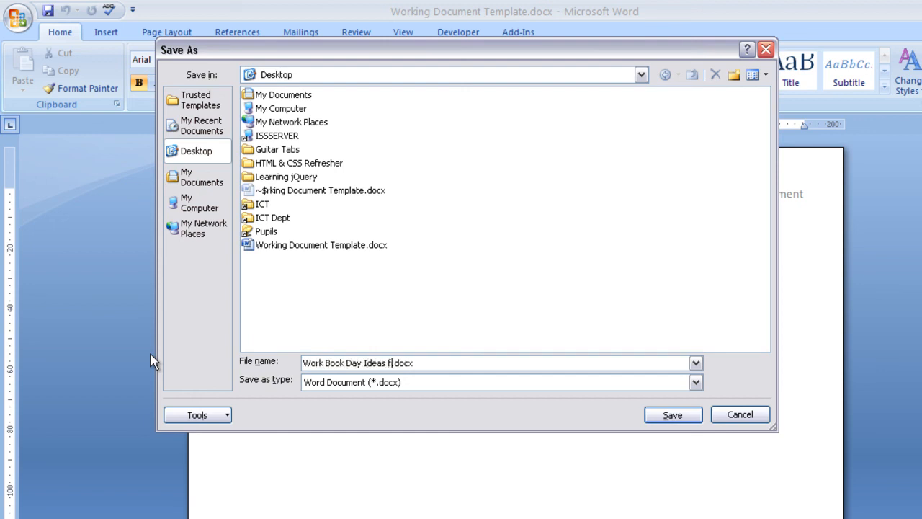
text(or costumes)
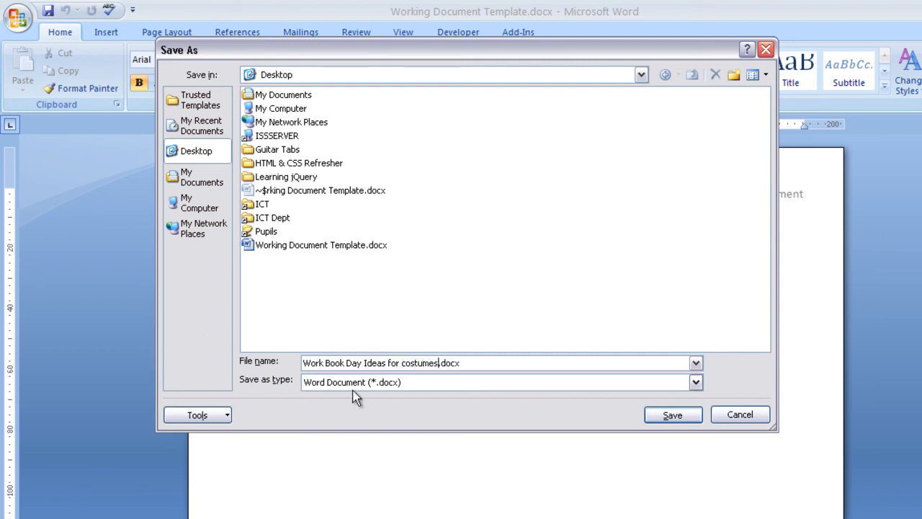
mouse_move(525, 378)
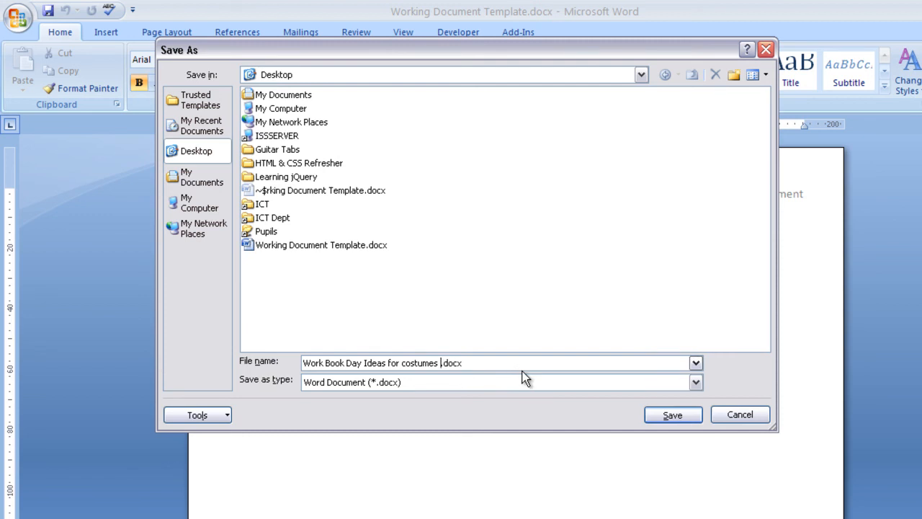
text(F)
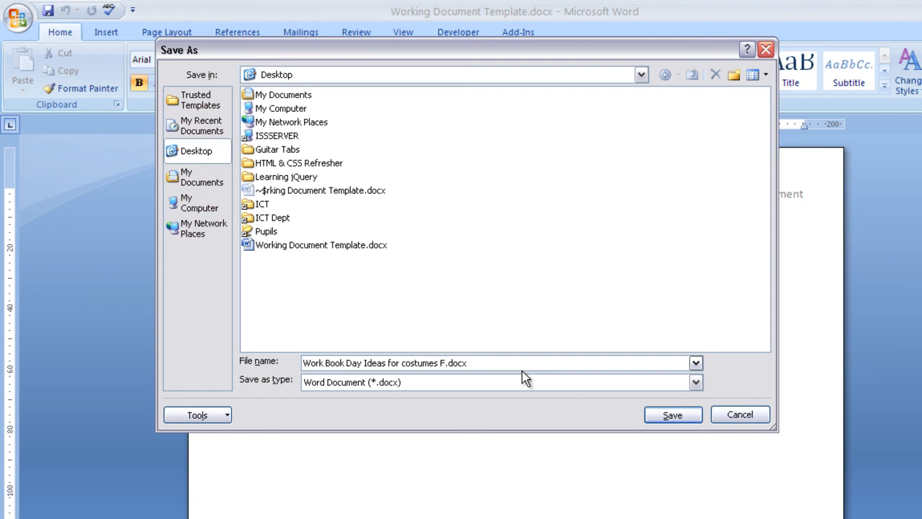
text(March)
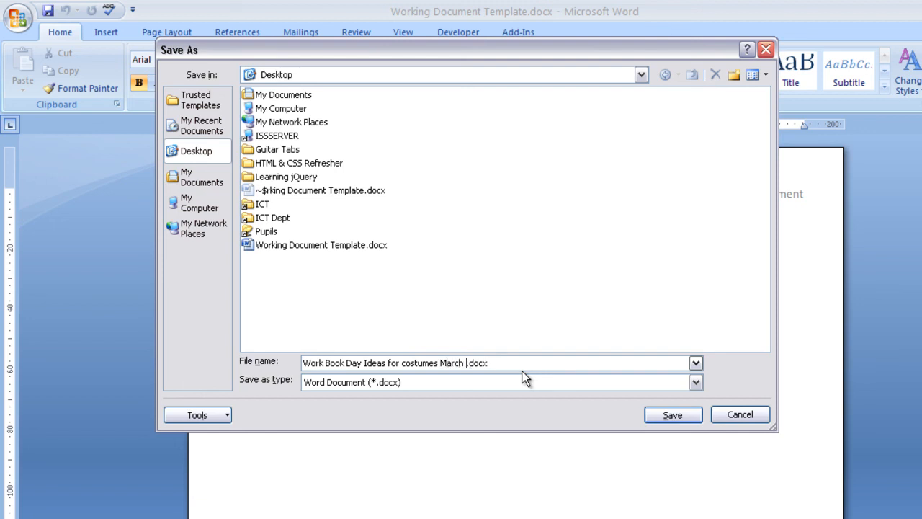
text(2012)
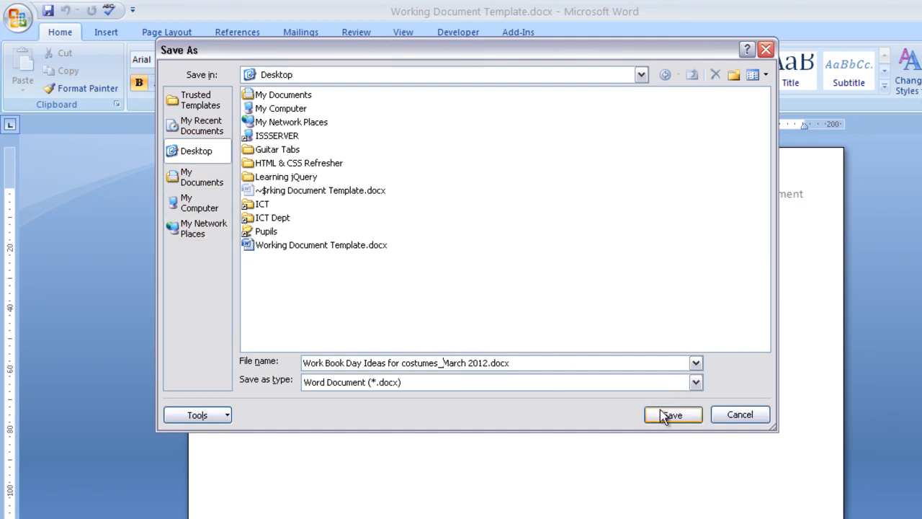
Step: Save the copy and rewrite the header's middle text as 'World Book Day Ideas'
click(672, 415)
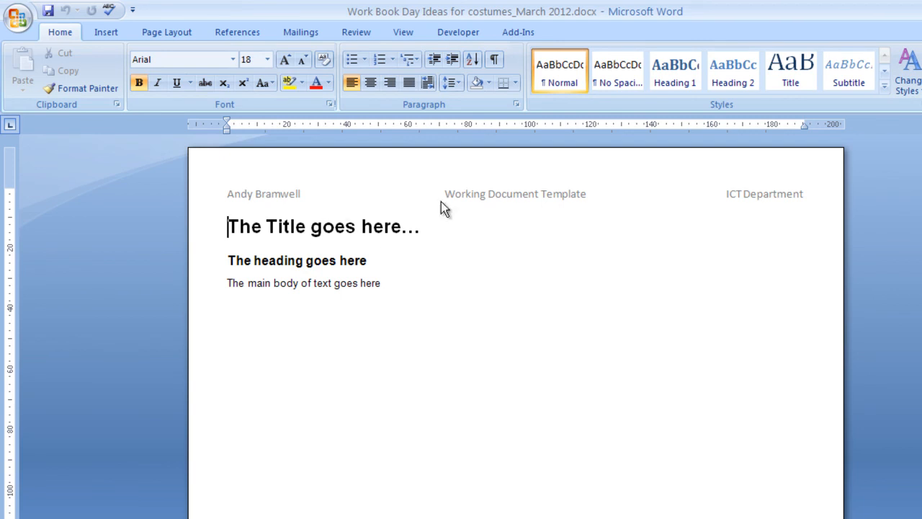
double_click(262, 193)
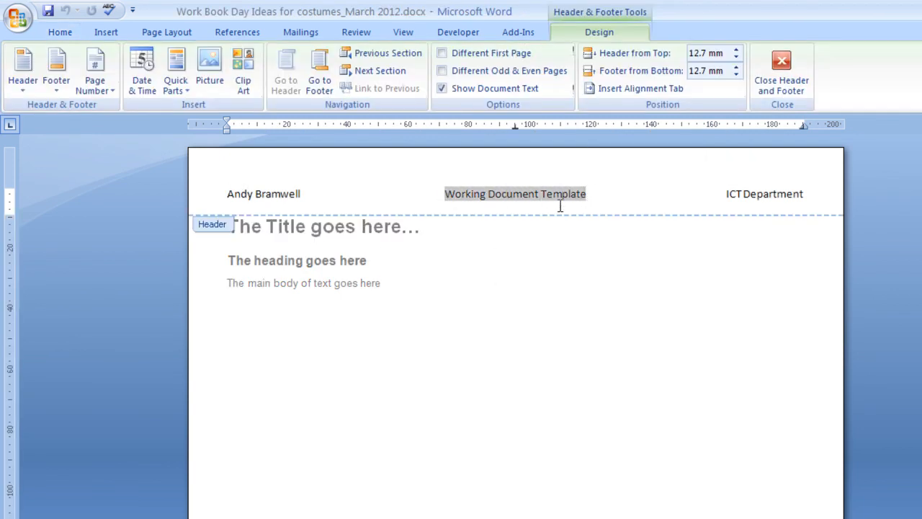
text(World Book Day)
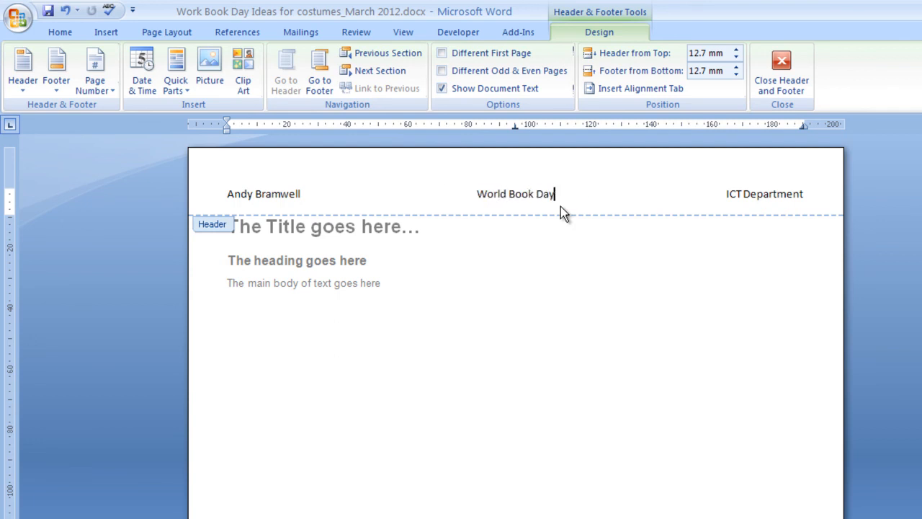
text(Ideas)
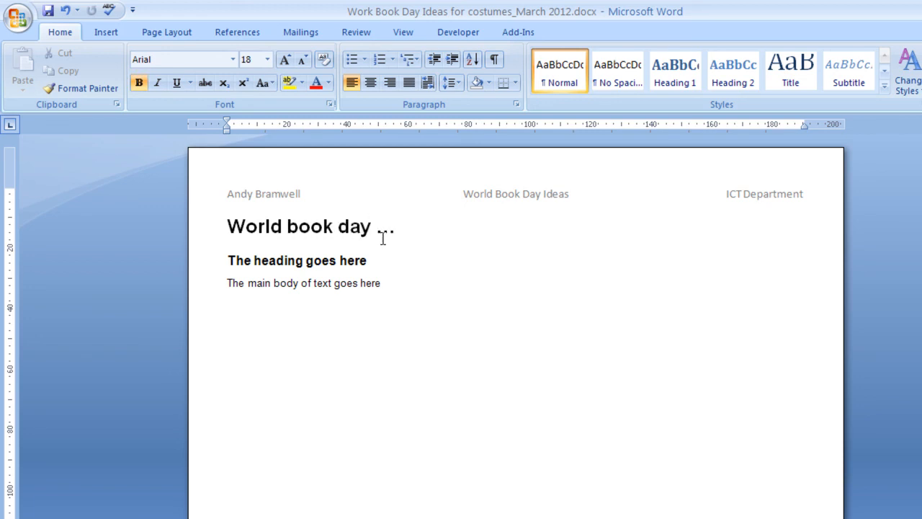
Step: Retitle the title line with 'ideas...' and replace the first heading with 'Children's books'
text(ideas...)
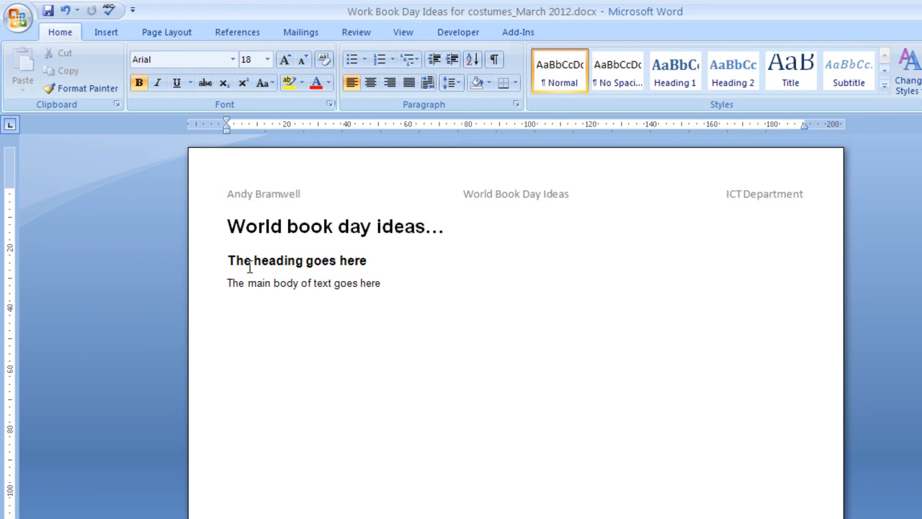
text(Childrens b)
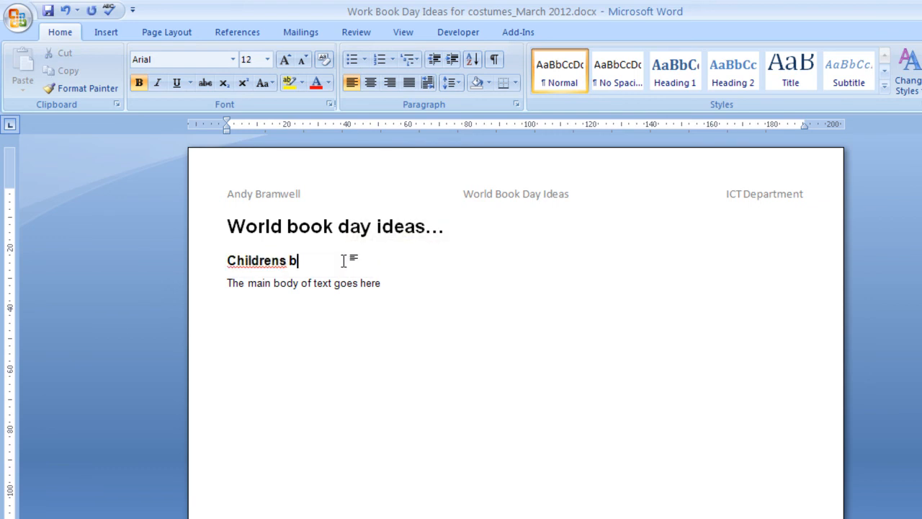
text(ooks)
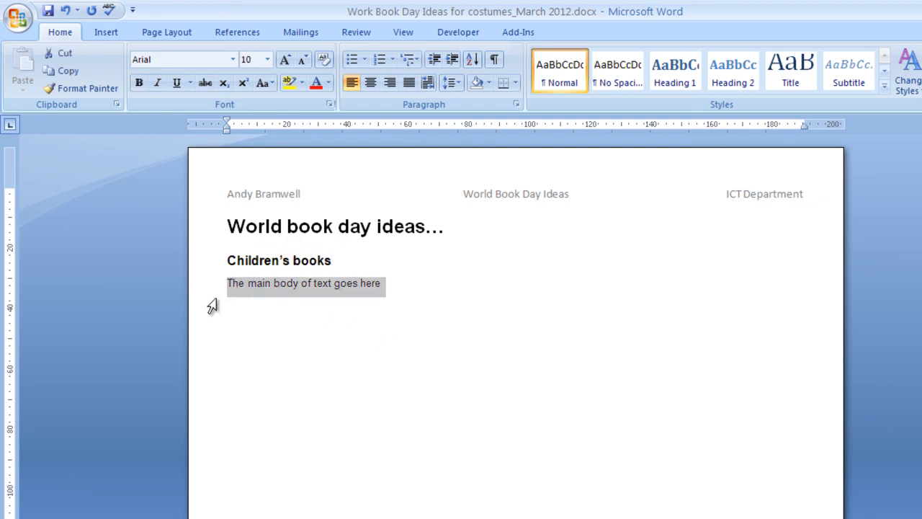
mouse_move(227, 396)
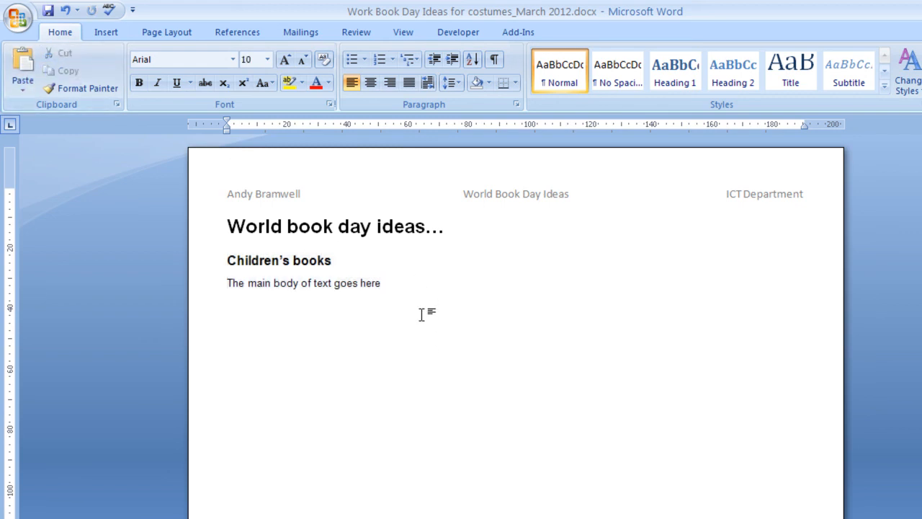
mouse_move(426, 320)
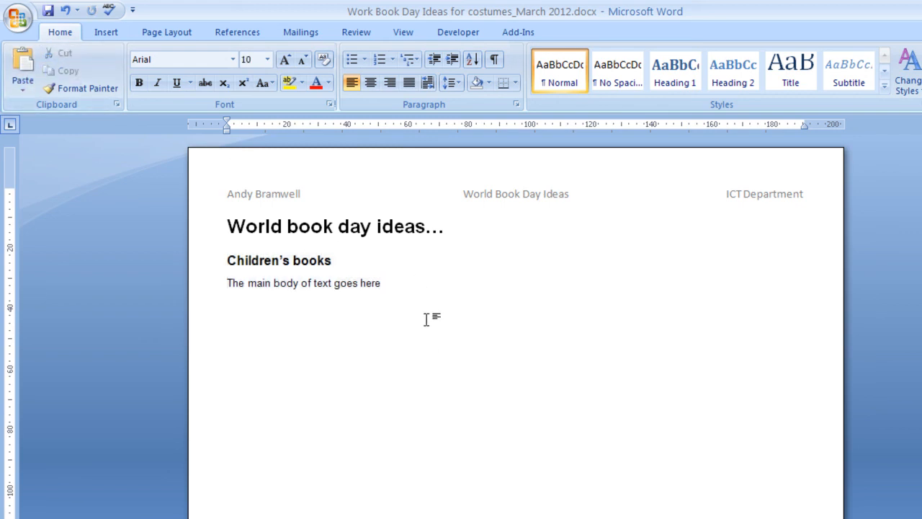
Step: Paste a second heading-and-body section below and rename its heading 'Grown up books'
click(23, 69)
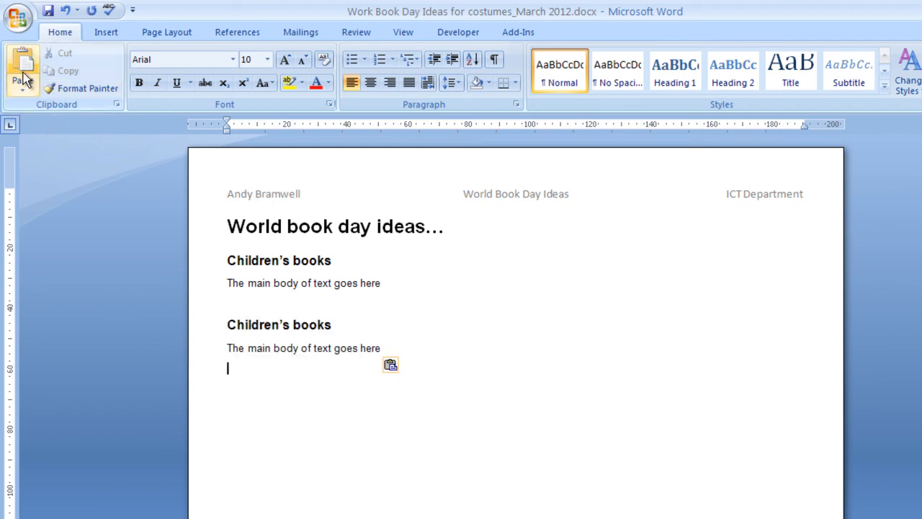
double_click(251, 324)
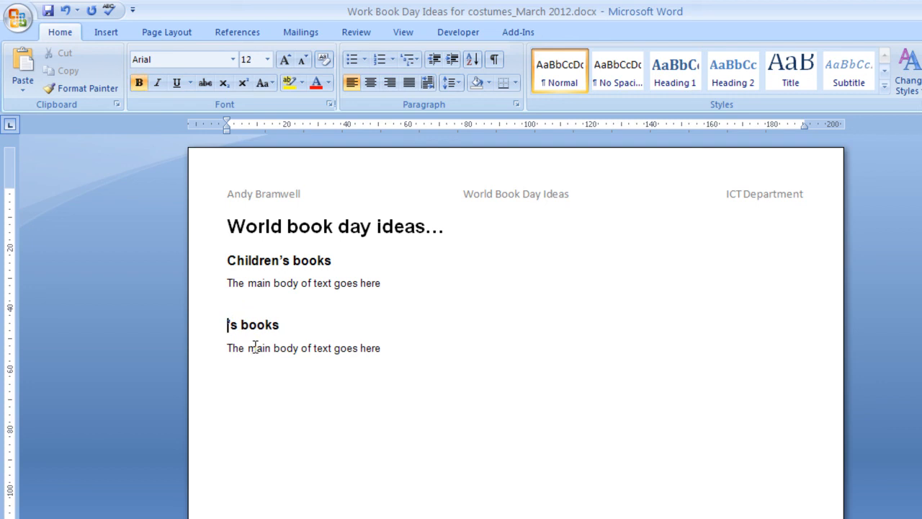
text(Grow')
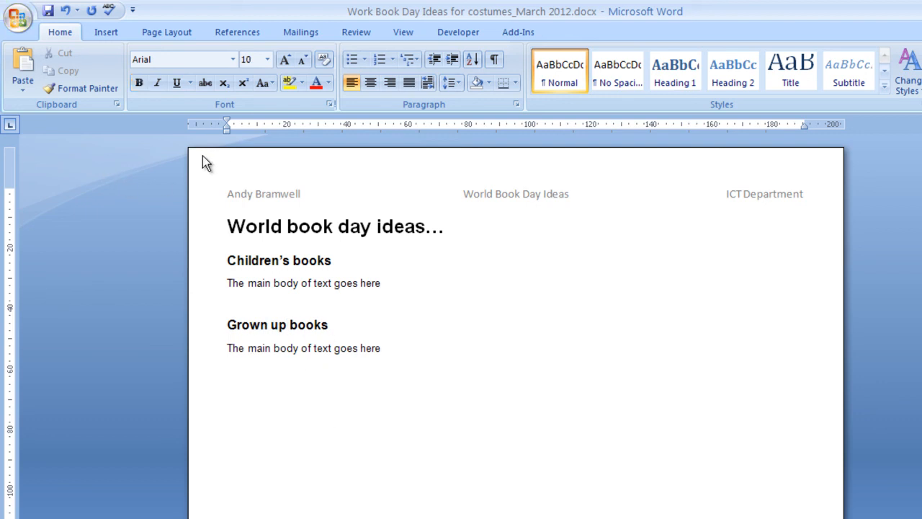
mouse_move(539, 332)
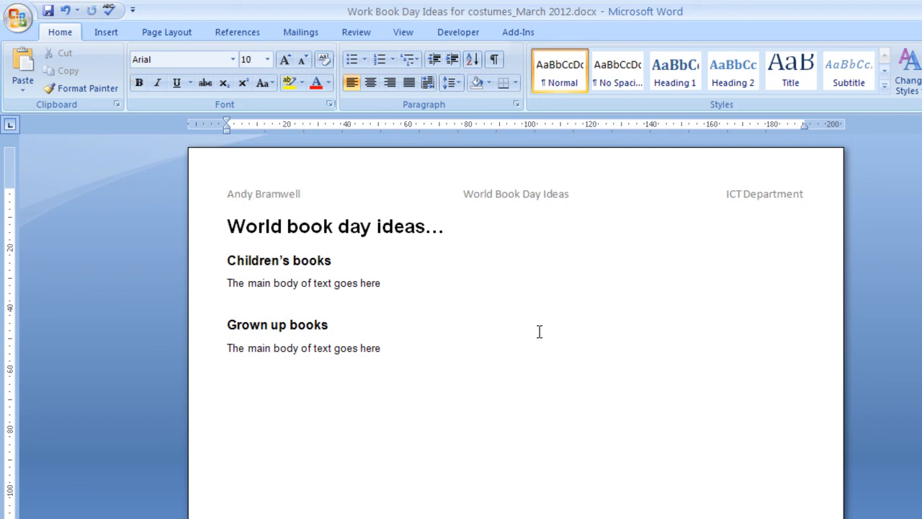